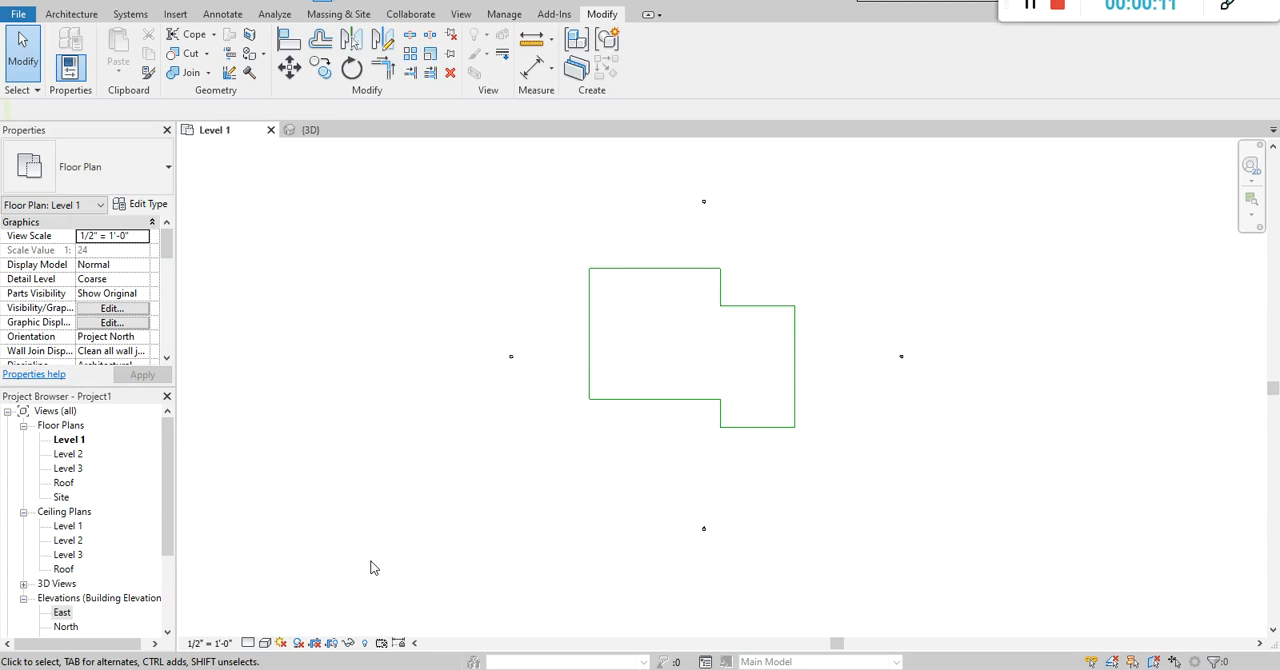
Switch the ribbon to the Massing & Site tools
{"action": "left_click", "coordinate": [338, 14]}
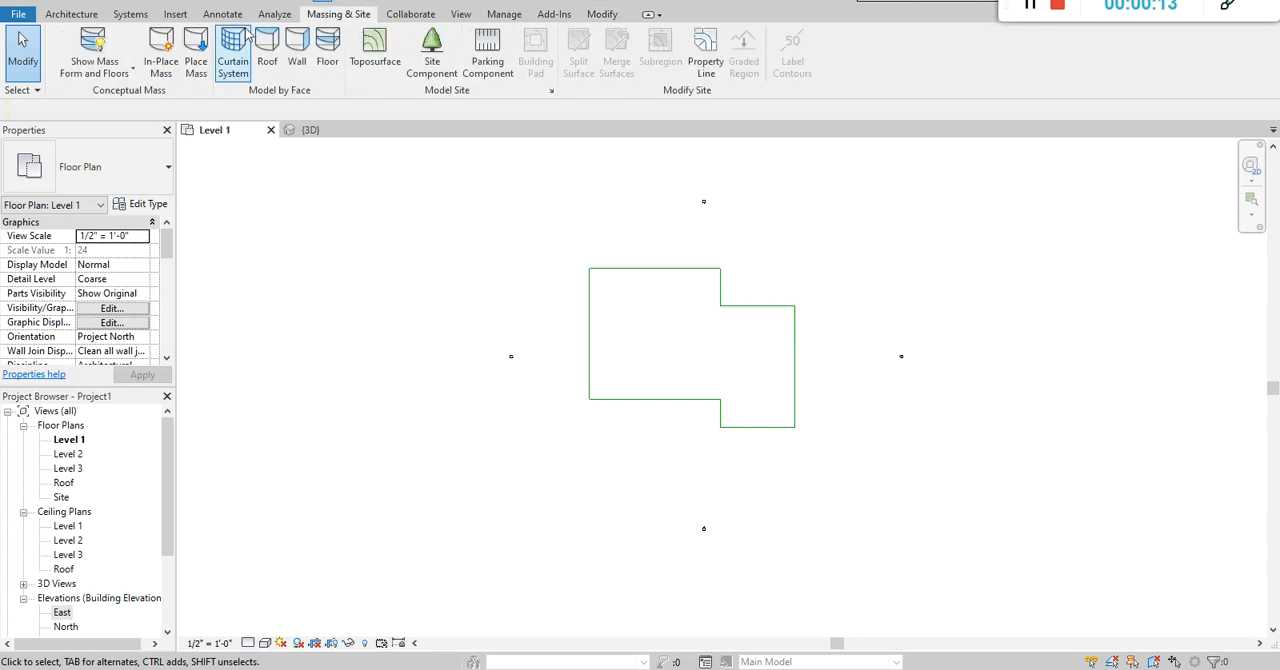
{"action": "mouse_move", "coordinate": [233, 50]}
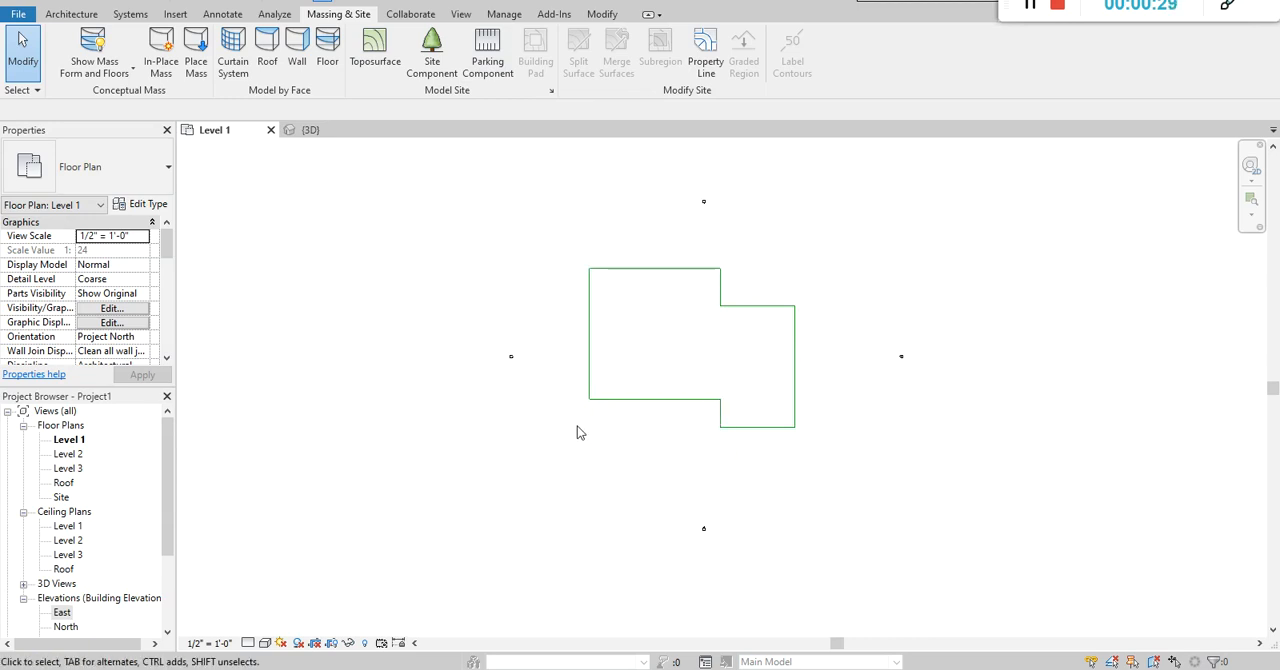
{"action": "mouse_move", "coordinate": [841, 481]}
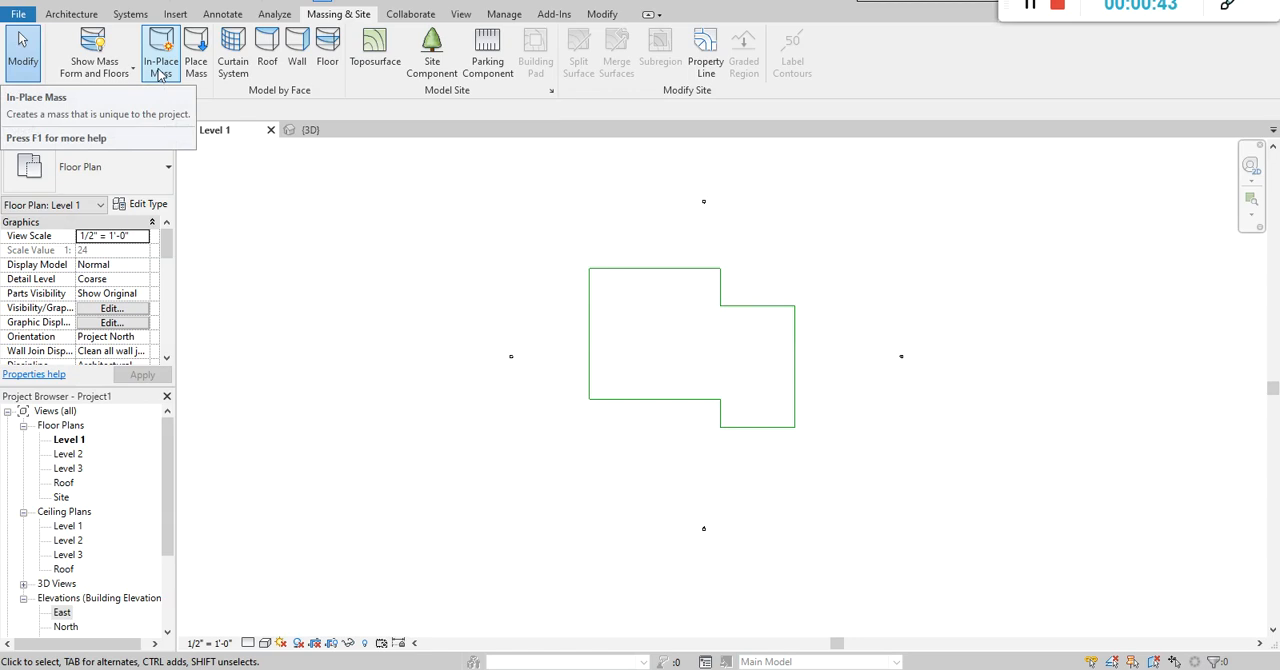
Start a new In-Place Mass and name it NORTH BUILDING, correcting a mistyped start
{"action": "left_click", "coordinate": [160, 45]}
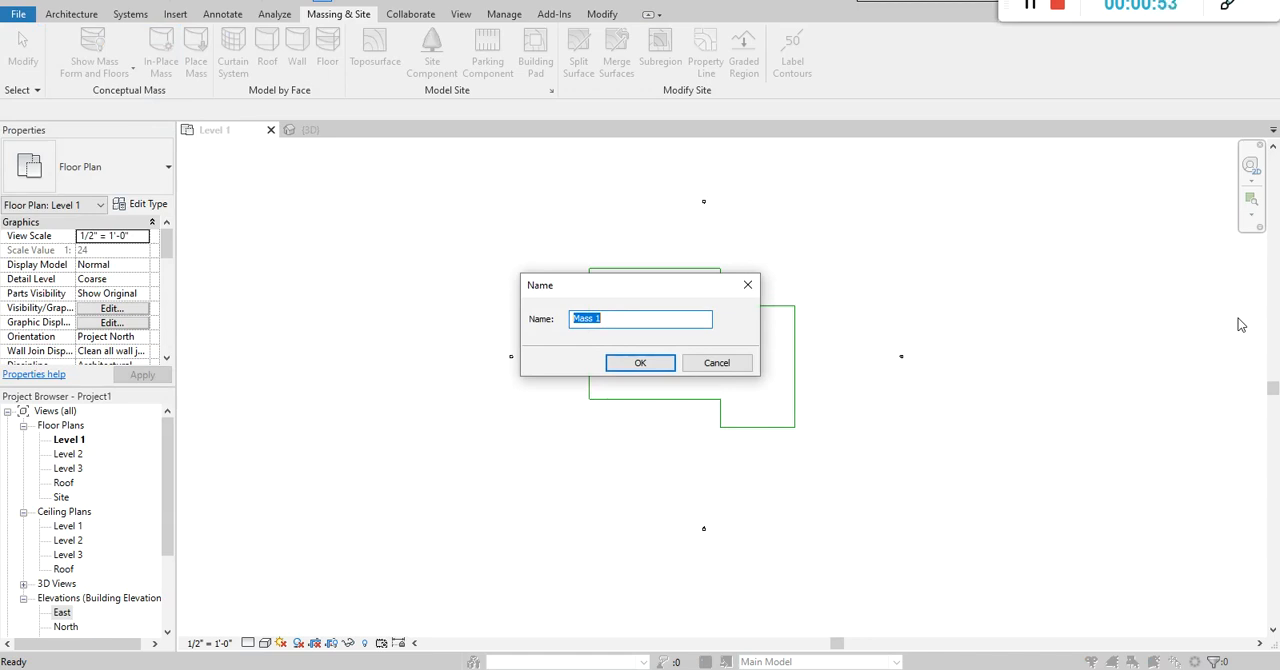
{"action": "type", "text": "Not"}
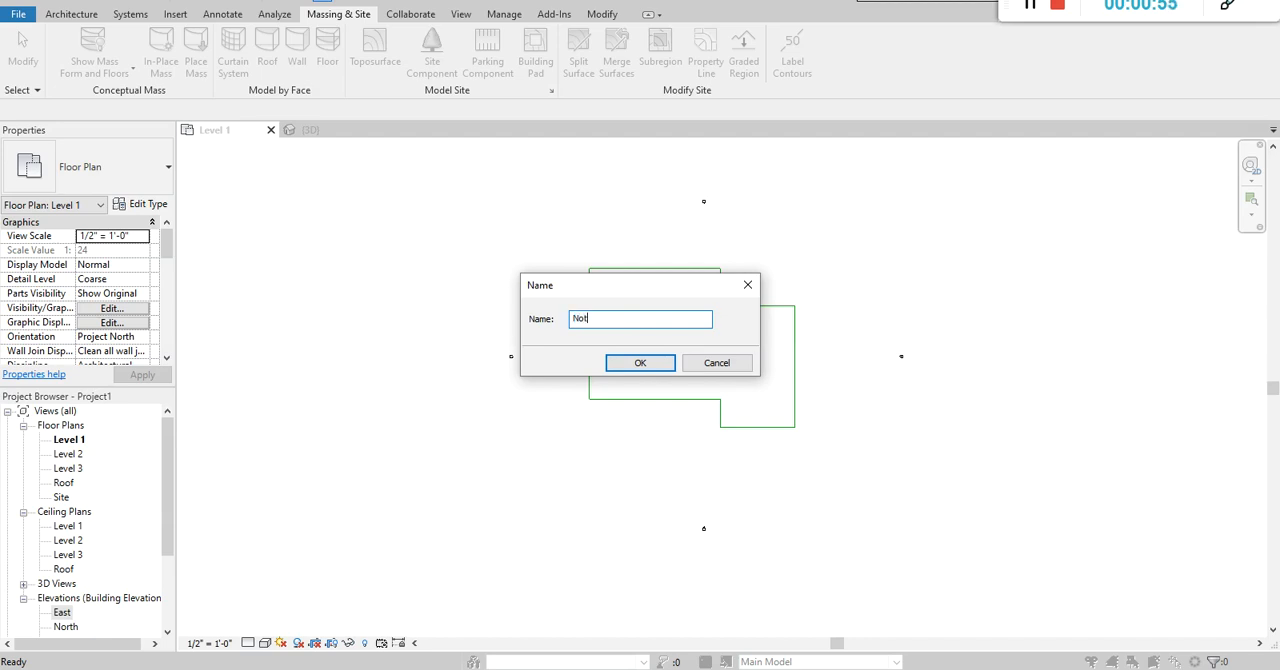
{"action": "key", "text": "BackSpace"}
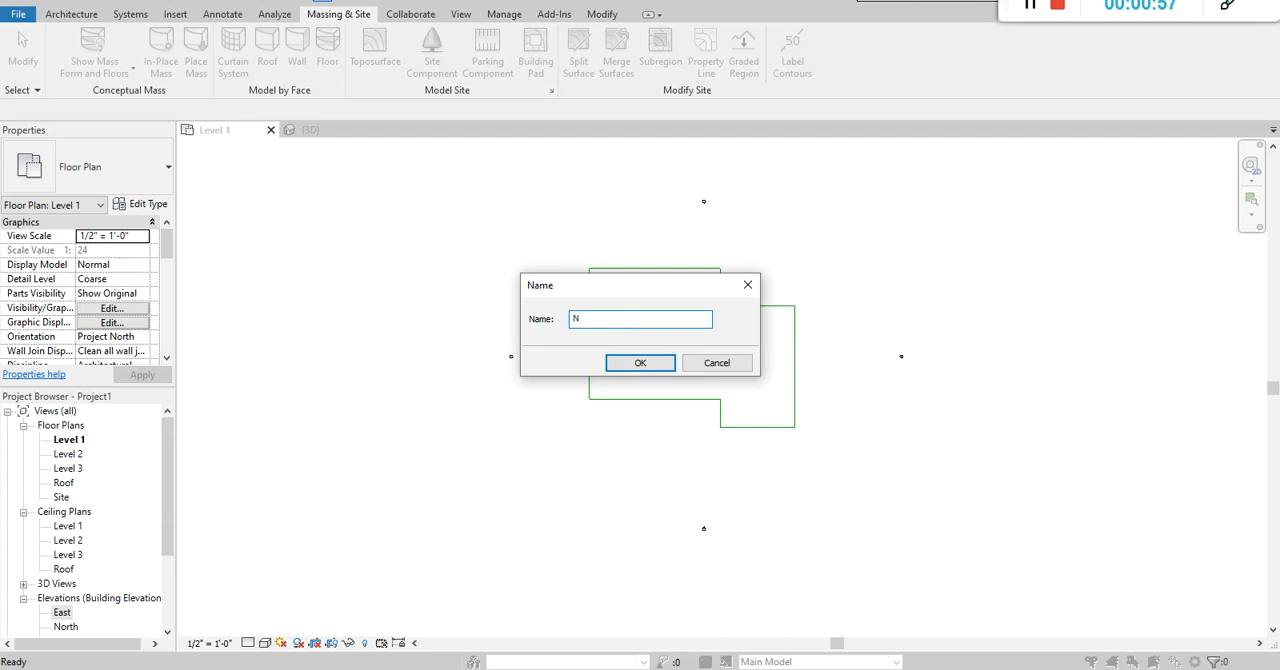
{"action": "type", "text": "ORTH BUILDING"}
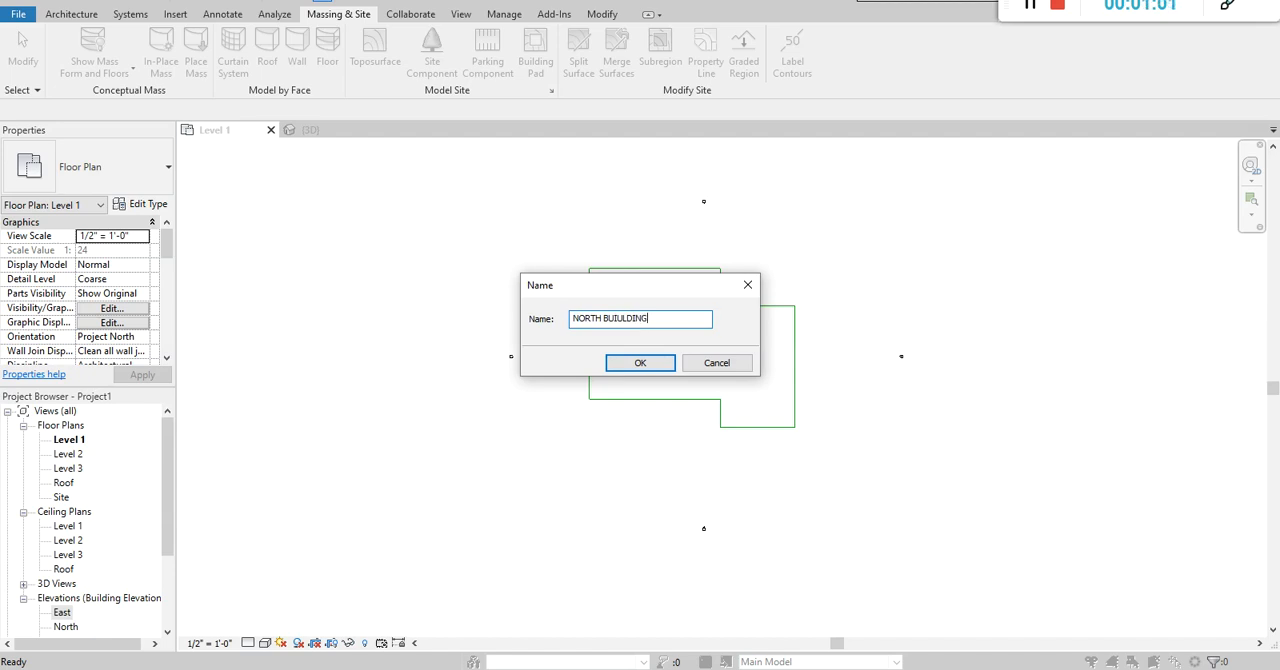
Confirm the name, extrude the Level 1 outline into a Solid Form and finish the mass
{"action": "left_click", "coordinate": [639, 362]}
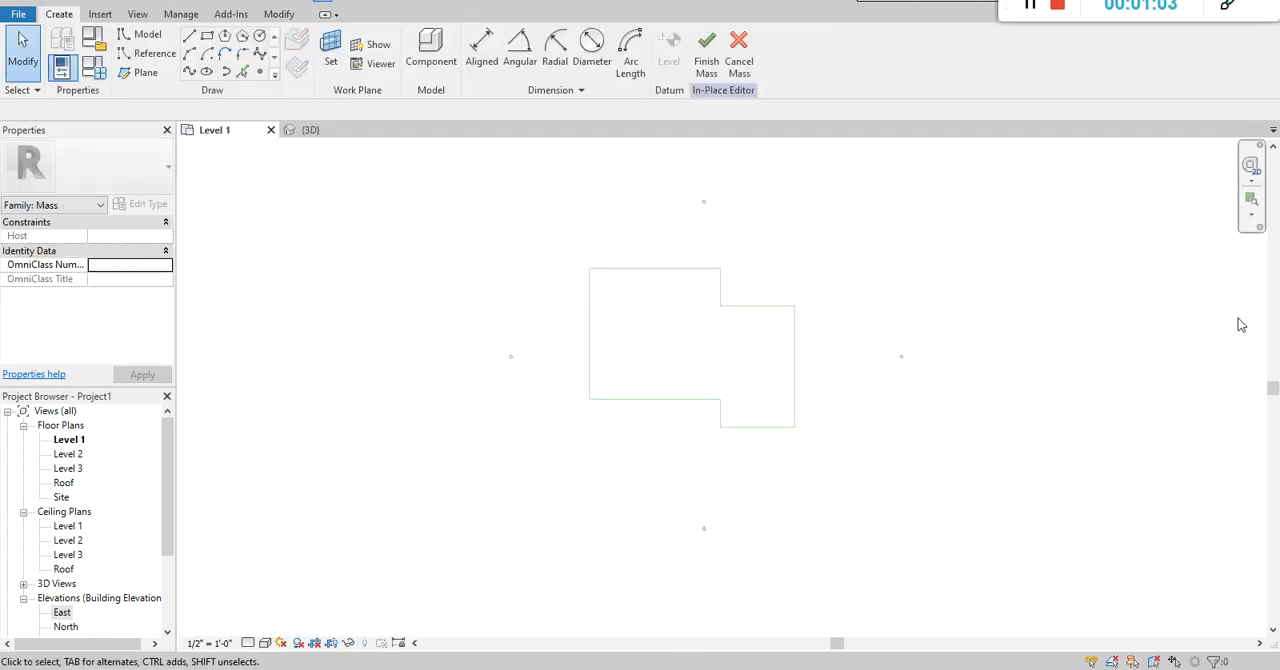
{"action": "mouse_move", "coordinate": [1245, 314]}
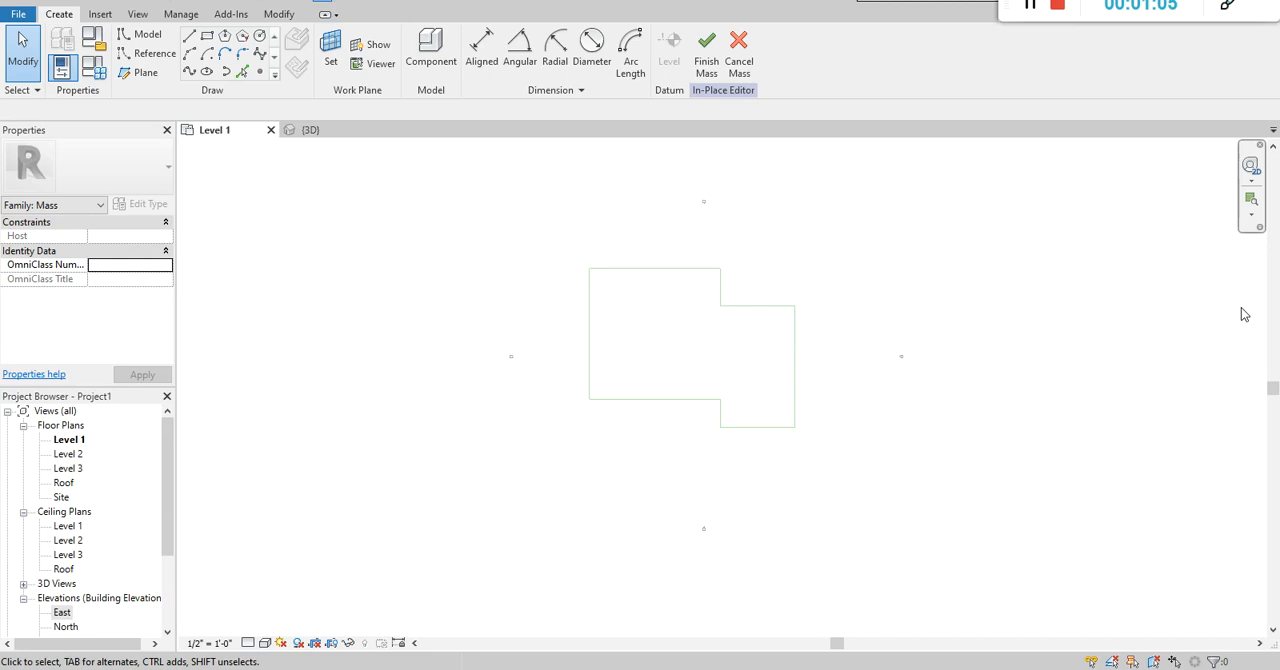
{"action": "mouse_move", "coordinate": [157, 17]}
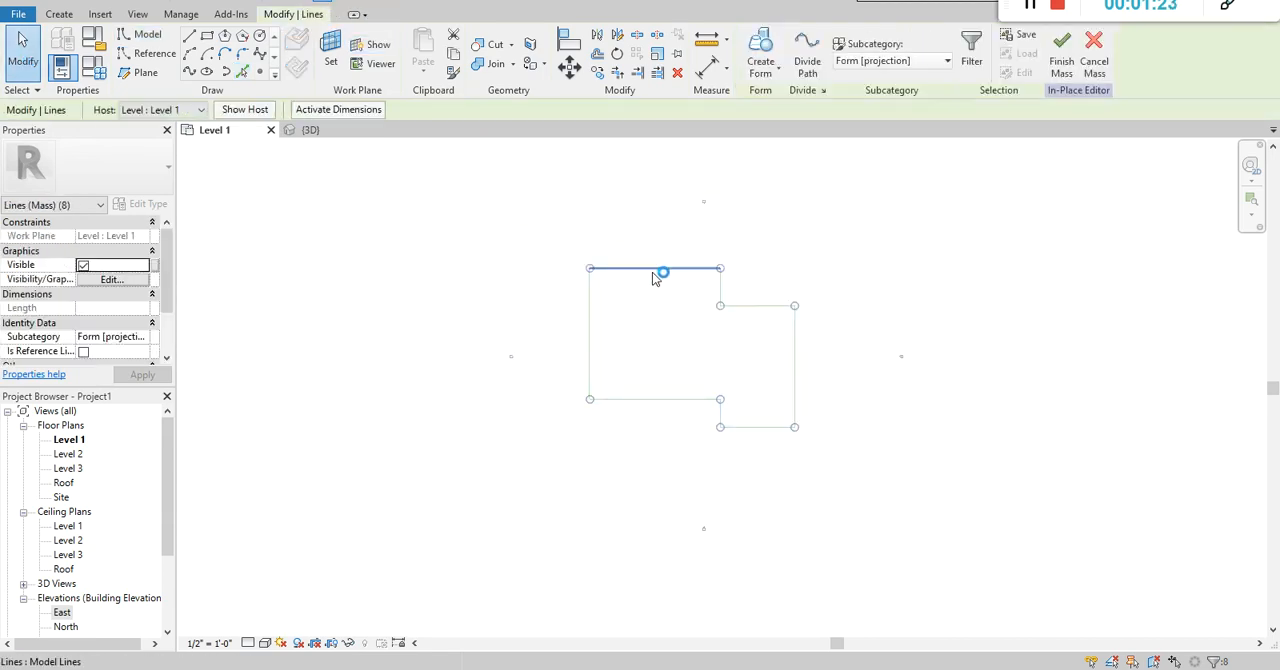
{"action": "mouse_move", "coordinate": [761, 50]}
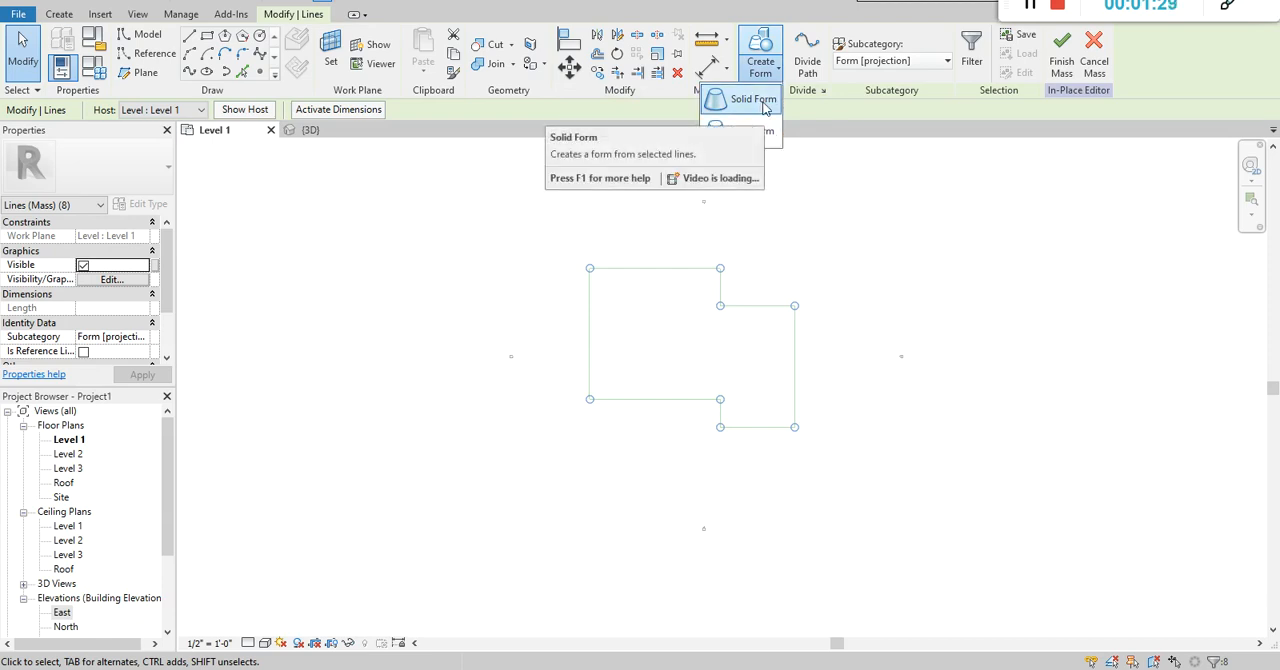
{"action": "left_click", "coordinate": [753, 99]}
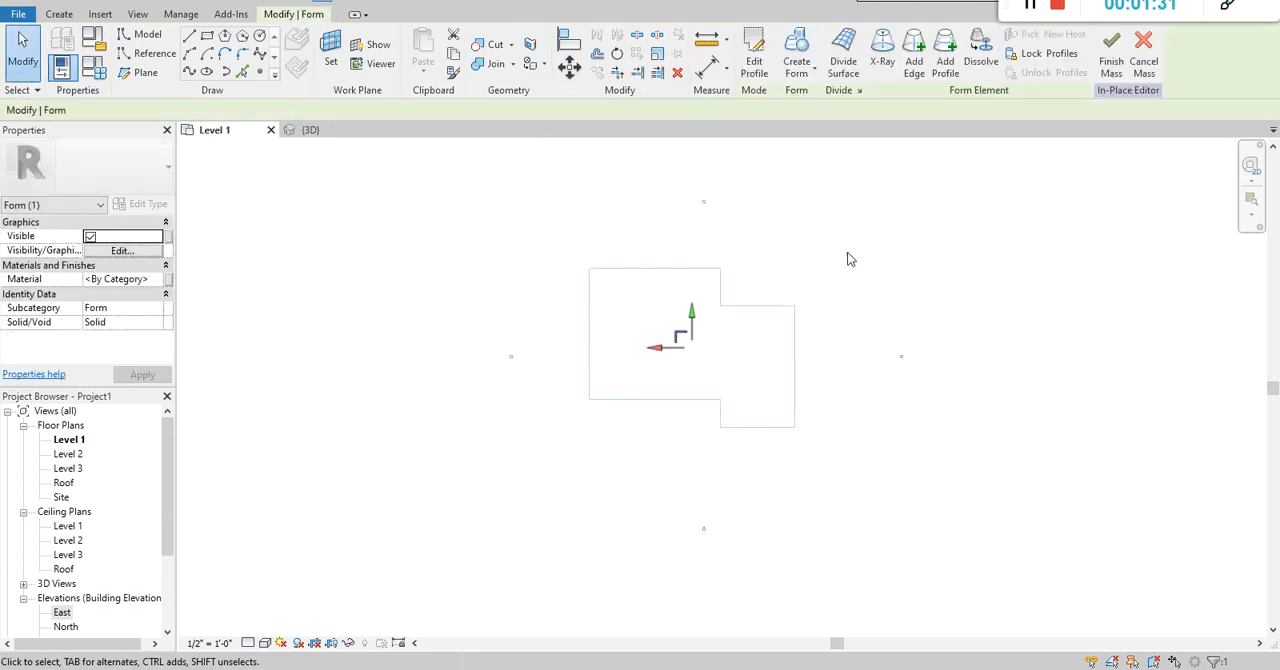
{"action": "mouse_move", "coordinate": [1111, 50]}
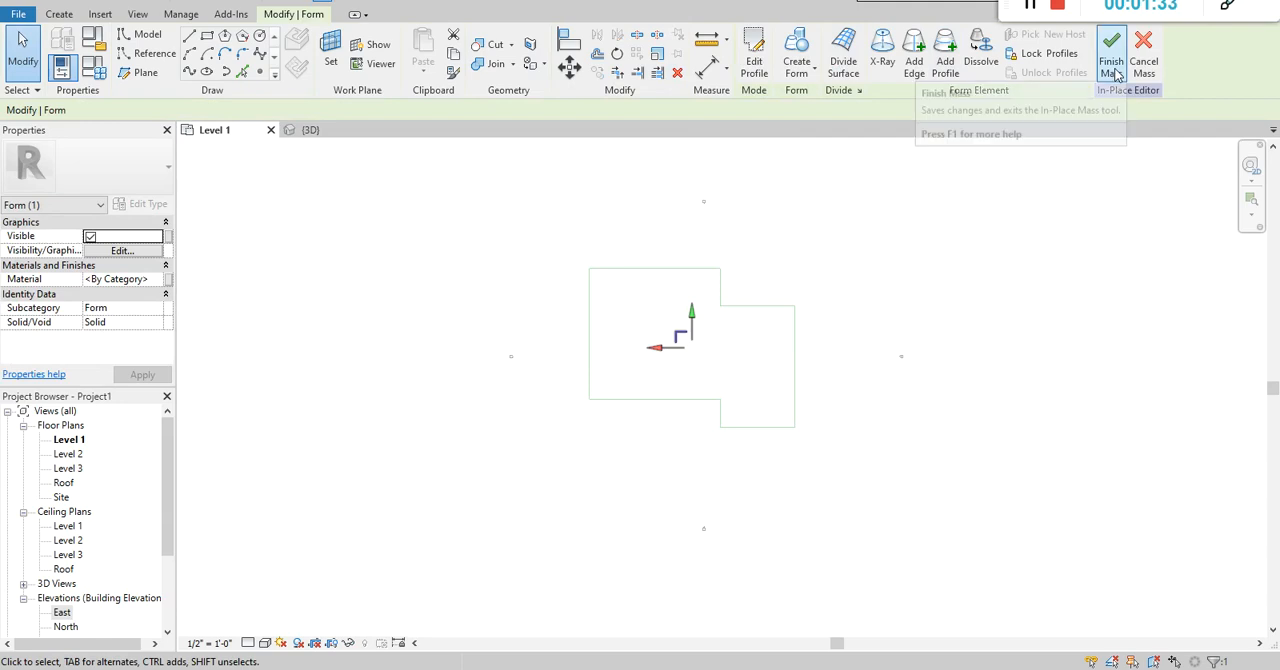
{"action": "left_click", "coordinate": [1111, 52]}
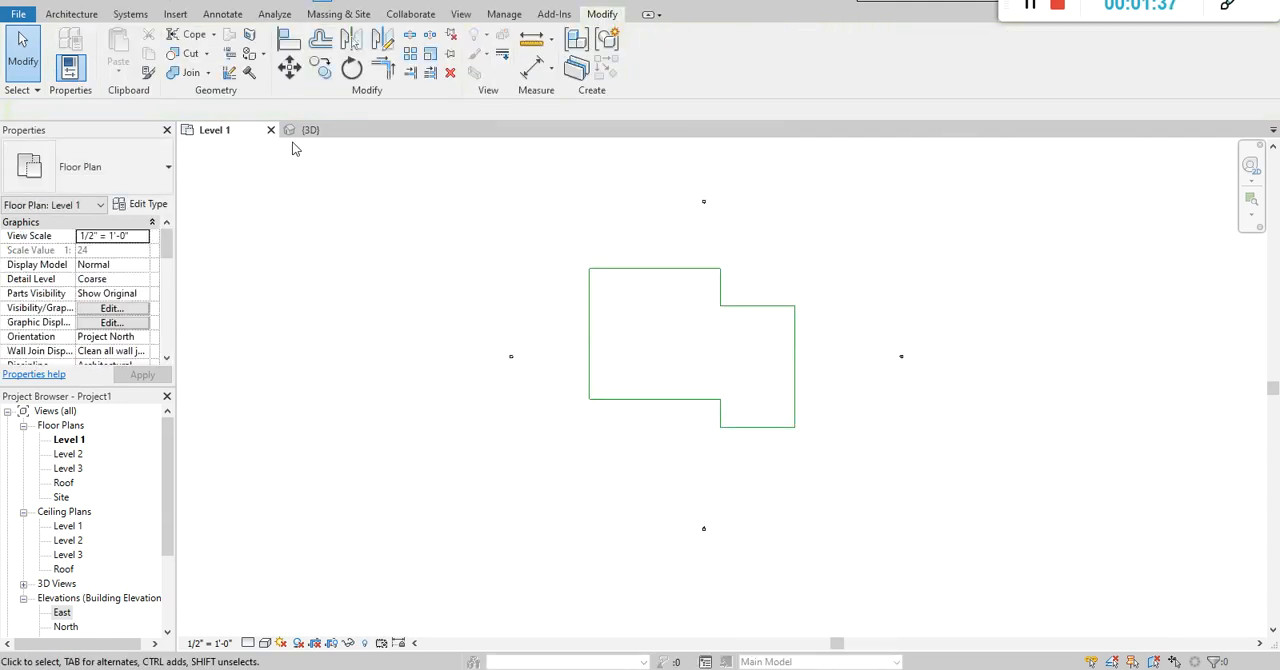
View the stepped mass from above in the {3D} view and select it
{"action": "left_click", "coordinate": [310, 129]}
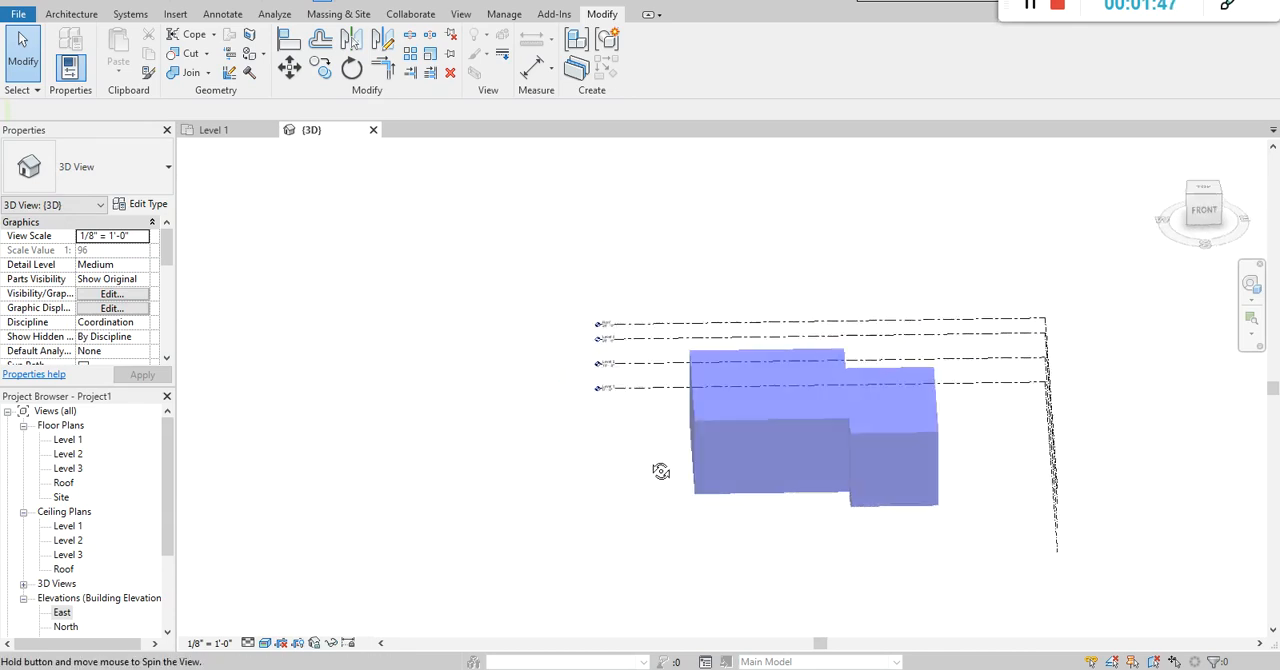
{"action": "left_click_drag", "start_coordinate": [661, 471], "coordinate": [700, 471]}
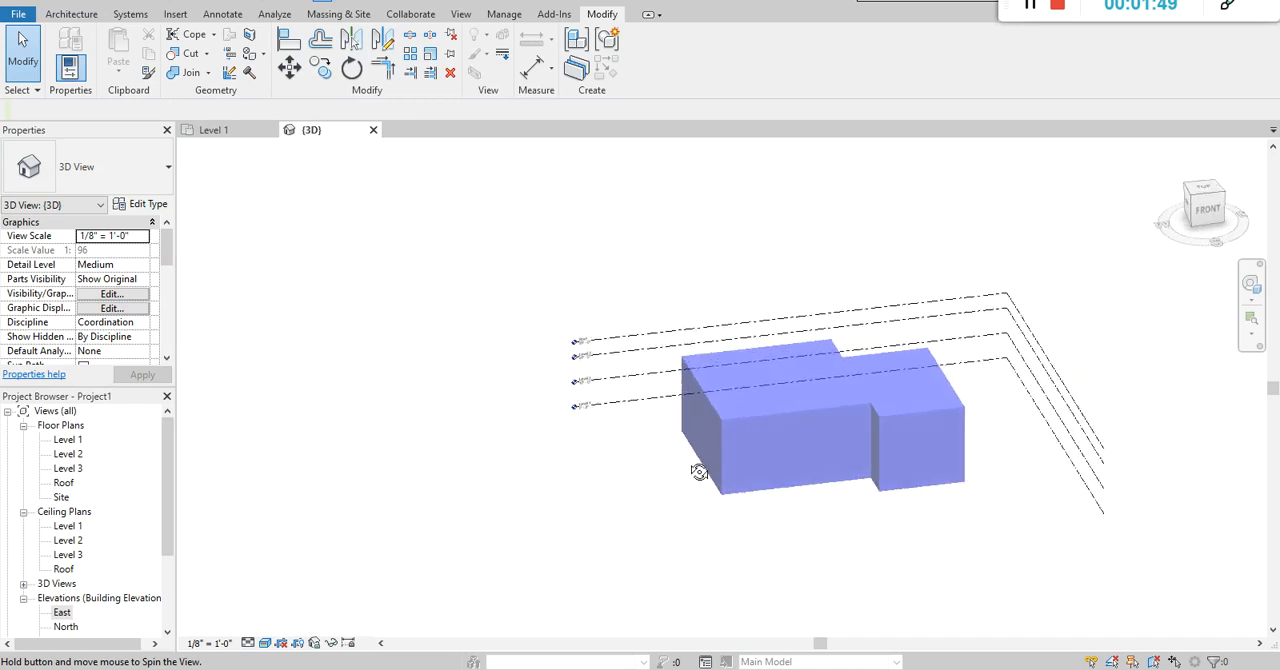
{"action": "left_click_drag", "start_coordinate": [698, 472], "coordinate": [770, 428]}
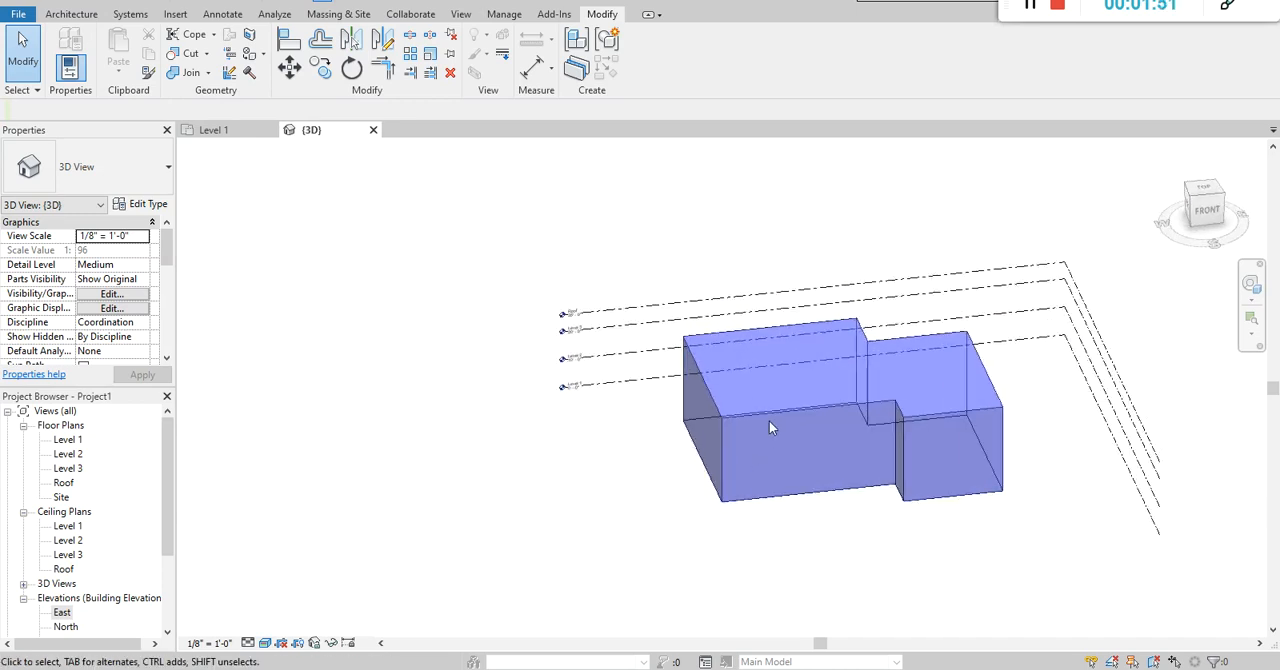
{"action": "left_click", "coordinate": [770, 425]}
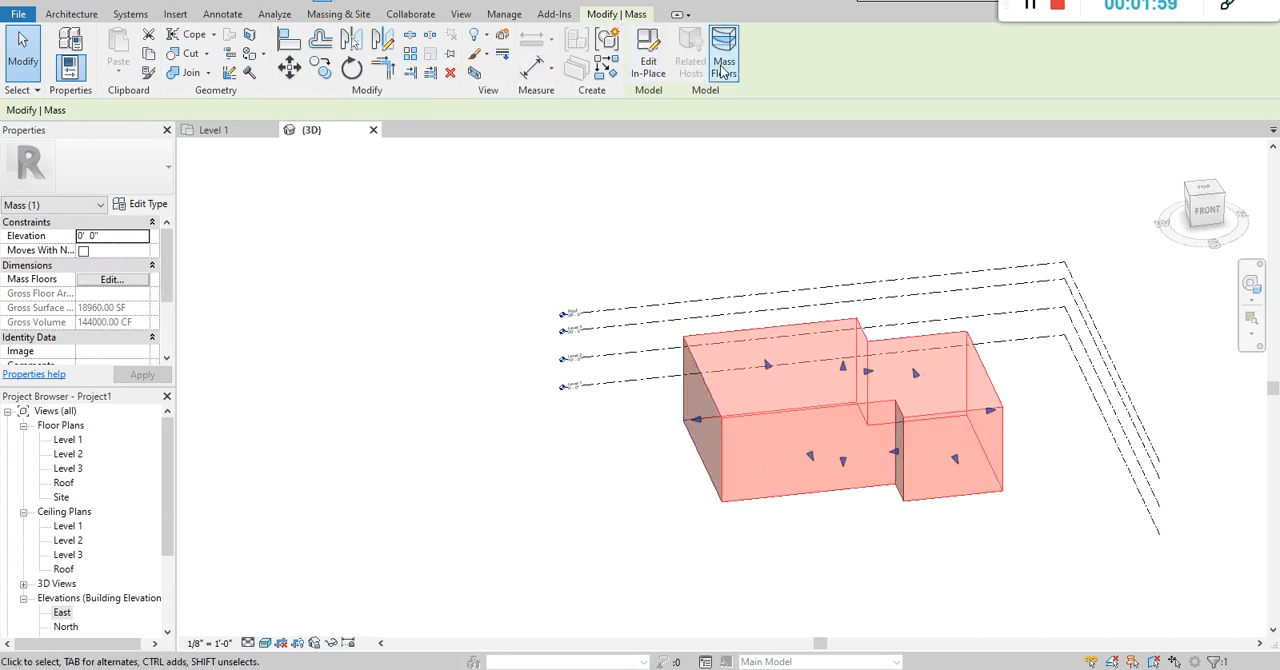
Add mass floors at Levels 2 and 3, then reselect the sliced mass
{"action": "left_click", "coordinate": [723, 50]}
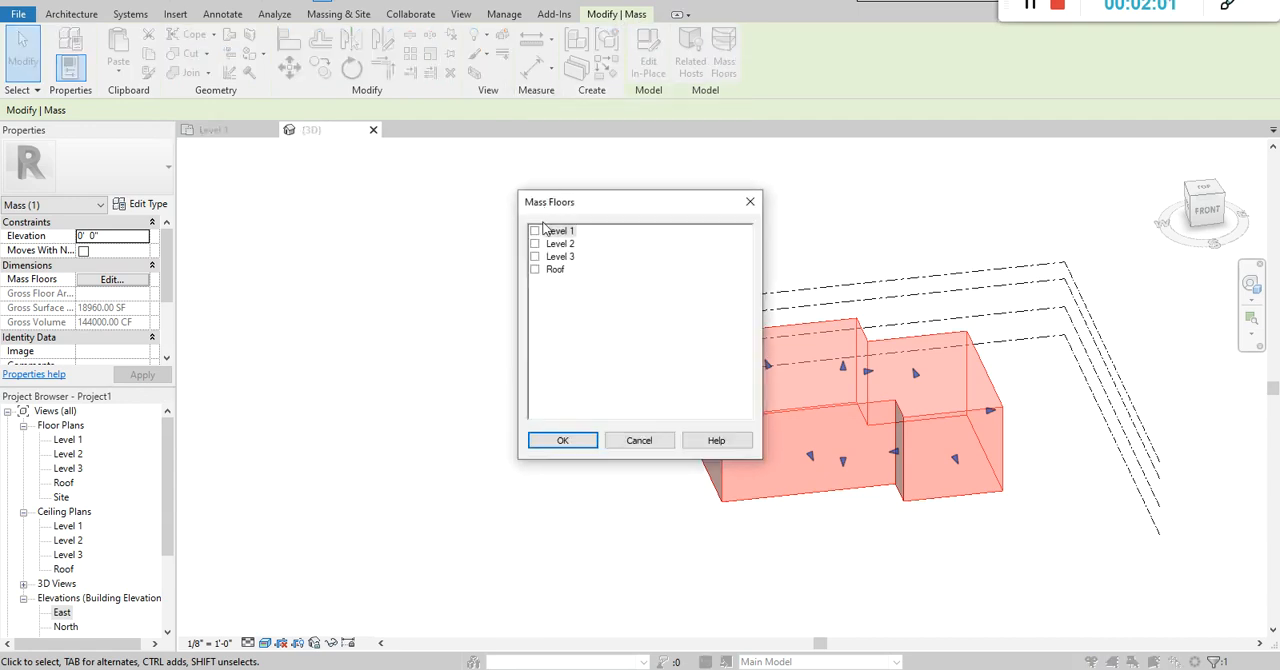
{"action": "left_click", "coordinate": [534, 244]}
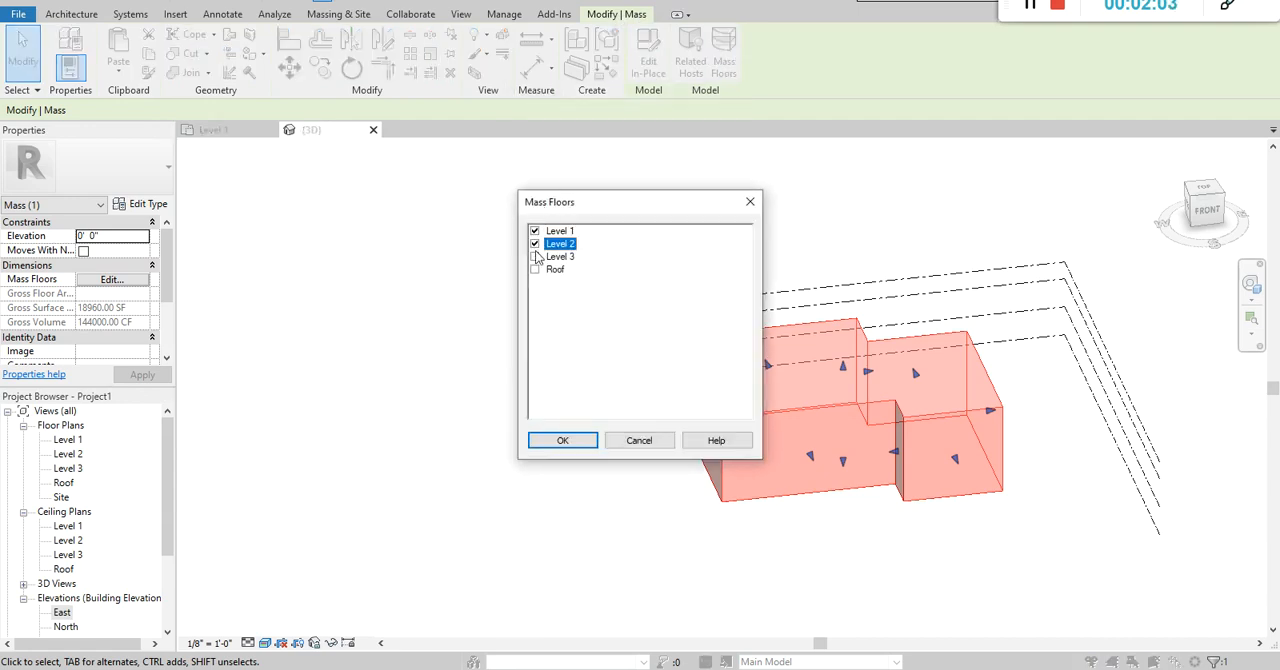
{"action": "left_click", "coordinate": [534, 257]}
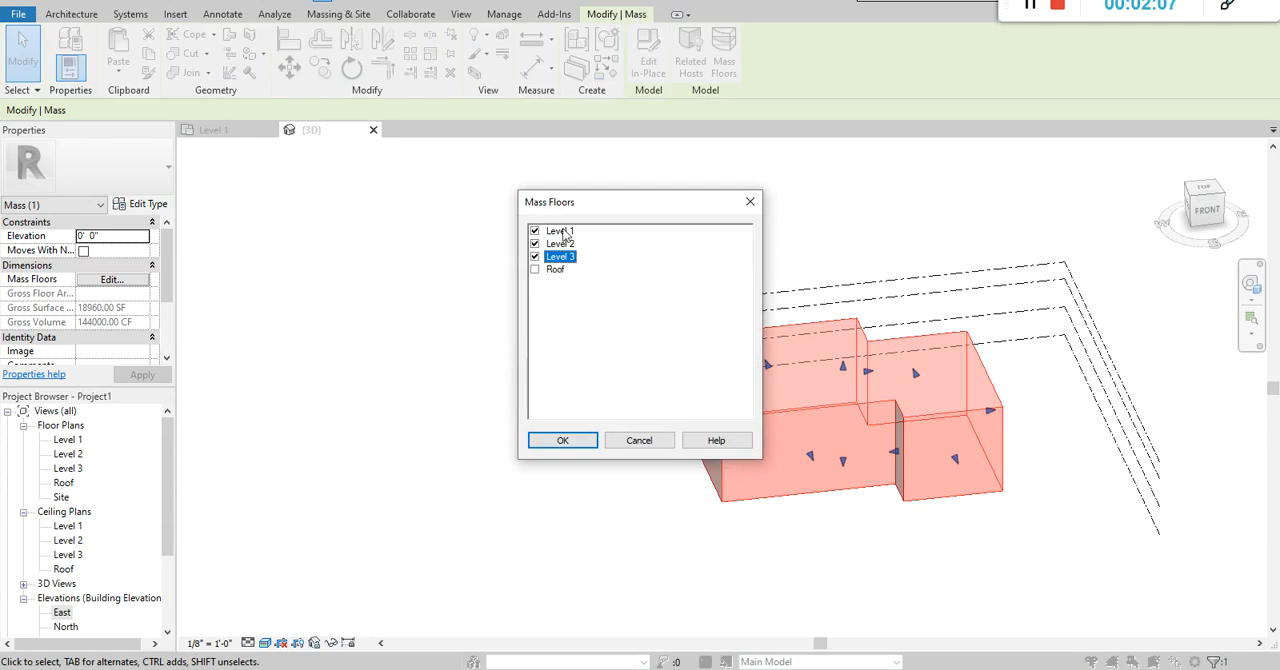
{"action": "left_click", "coordinate": [562, 440]}
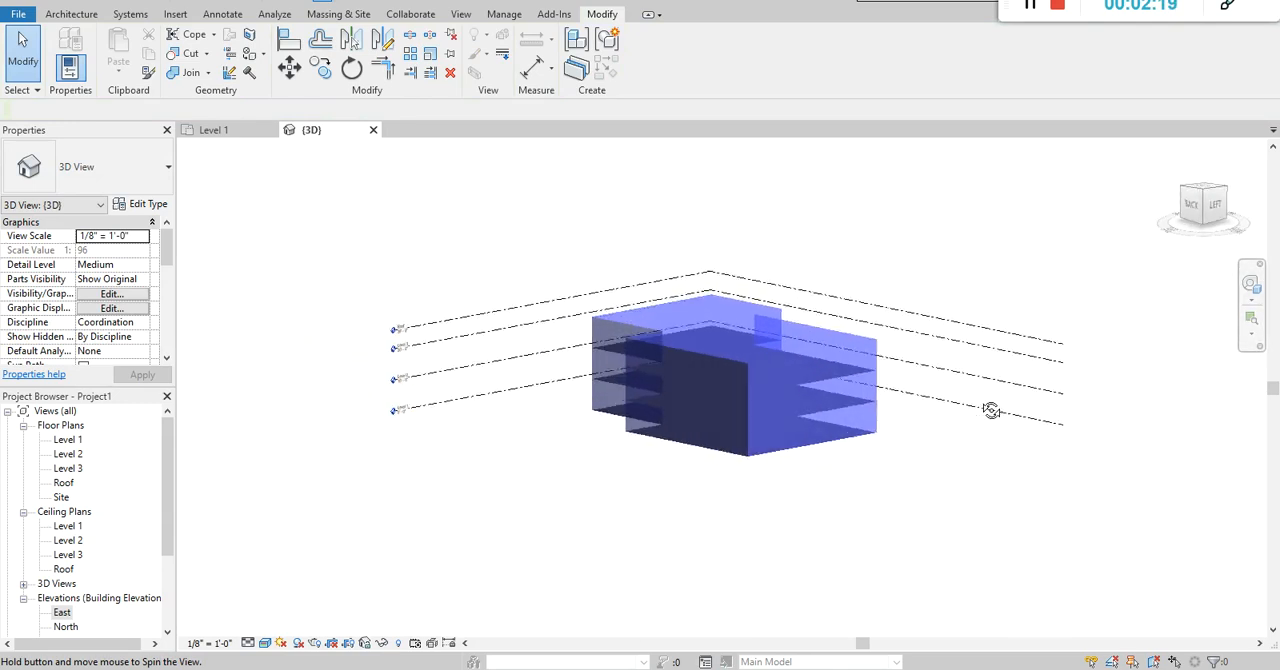
{"action": "left_click_drag", "start_coordinate": [990, 410], "coordinate": [540, 456]}
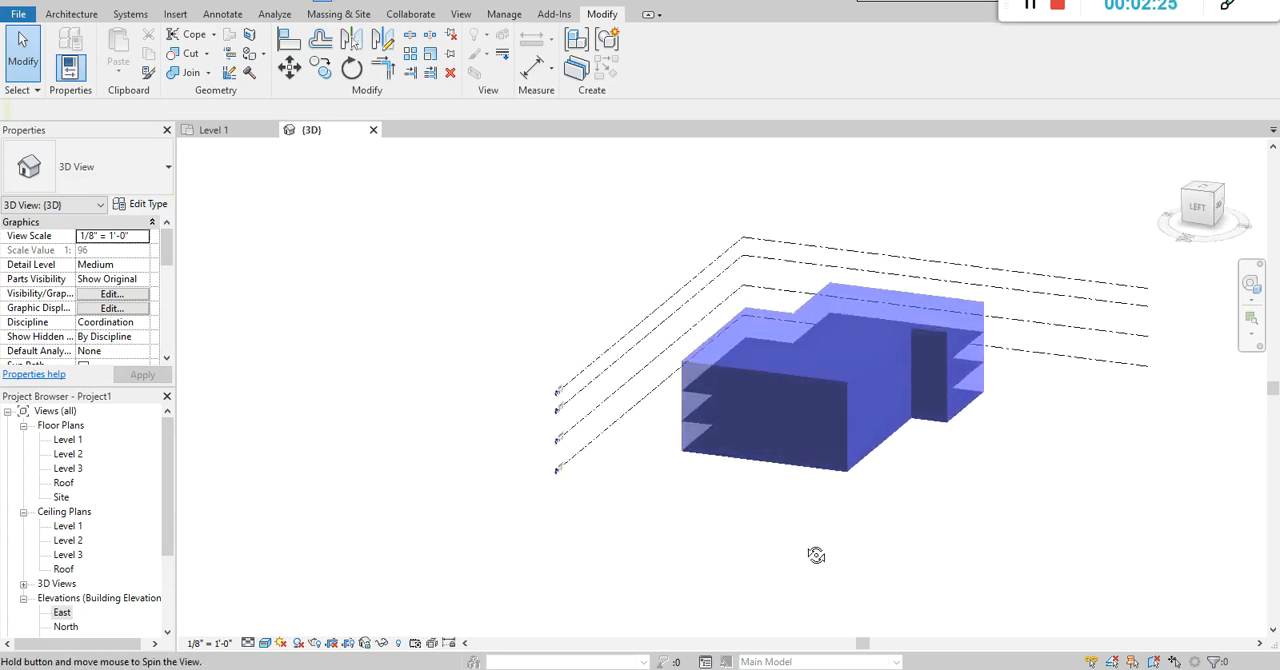
{"action": "left_click", "coordinate": [830, 380]}
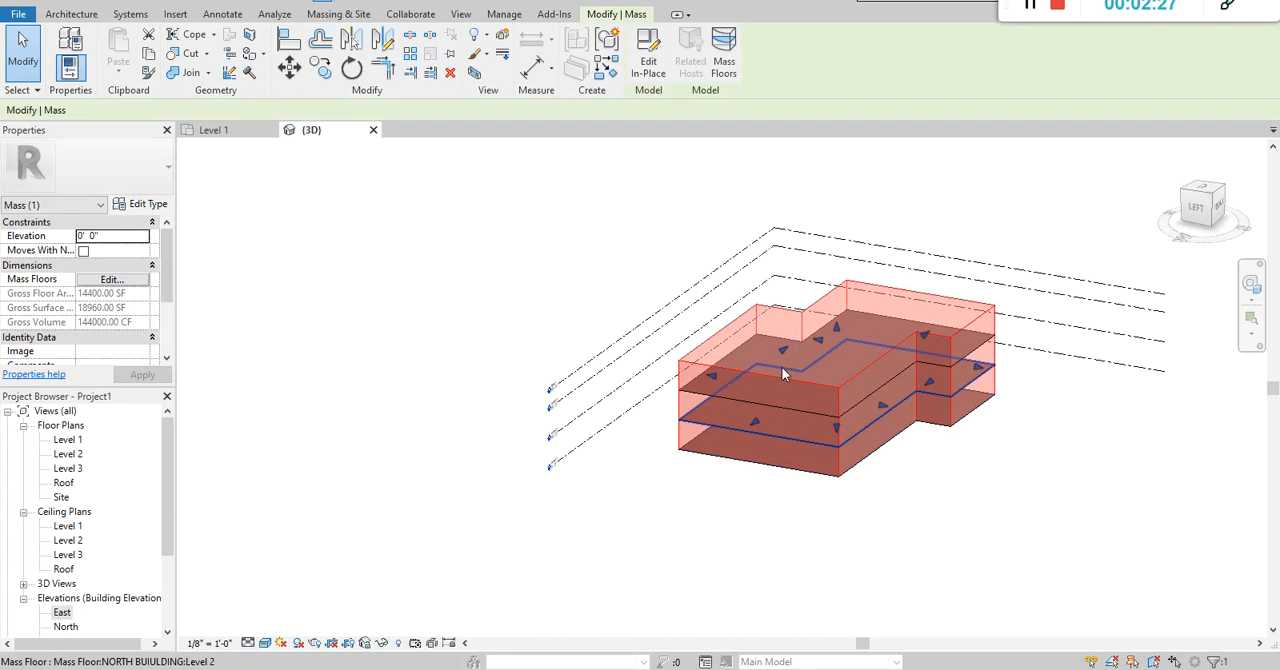
{"action": "mouse_move", "coordinate": [648, 45]}
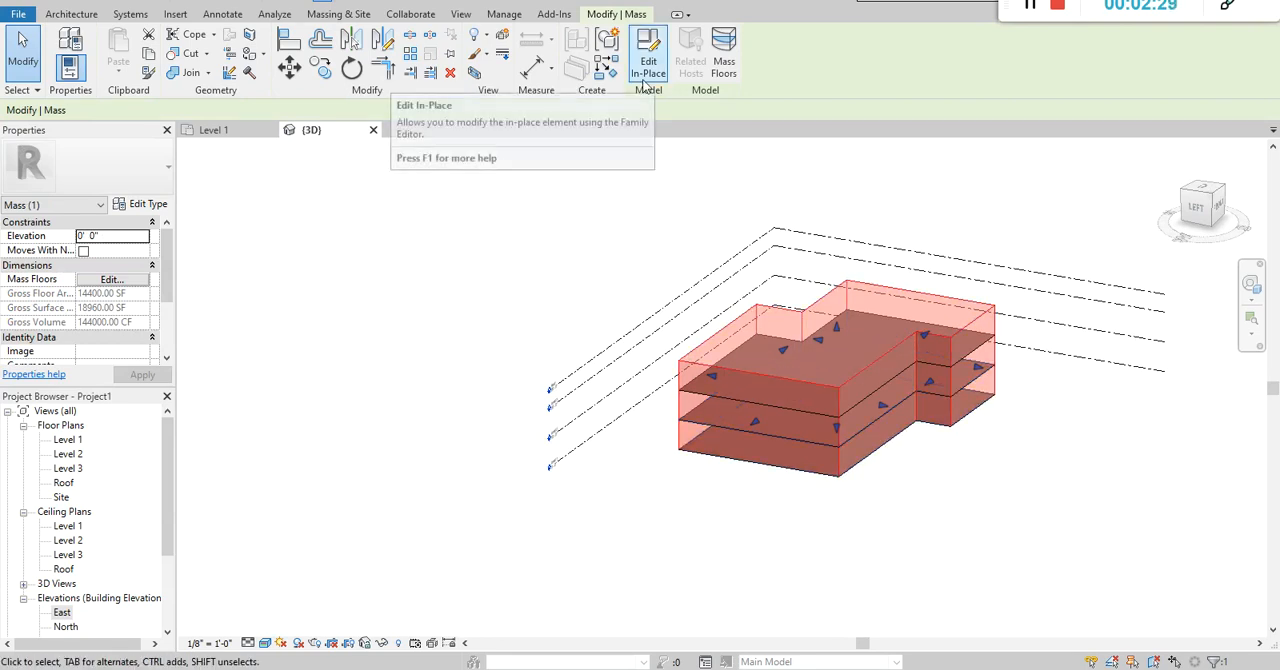
Open the NORTH BUILDING mass for Edit In-Place
{"action": "left_click", "coordinate": [648, 47]}
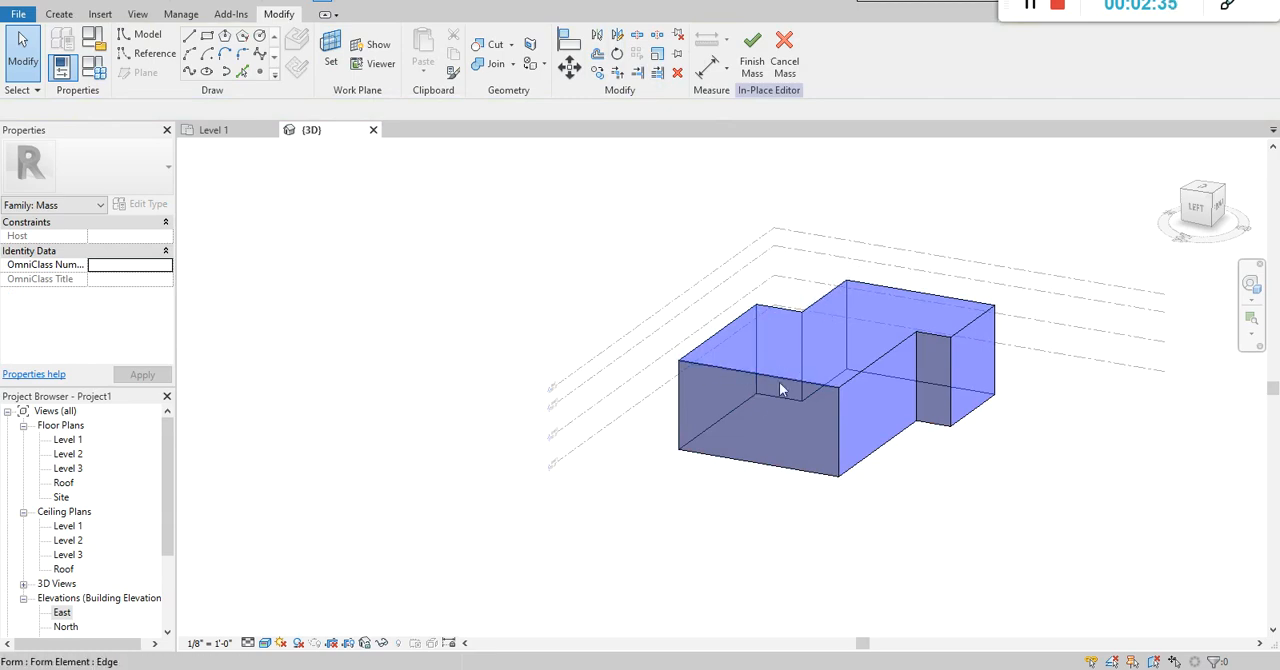
{"action": "mouse_move", "coordinate": [793, 383]}
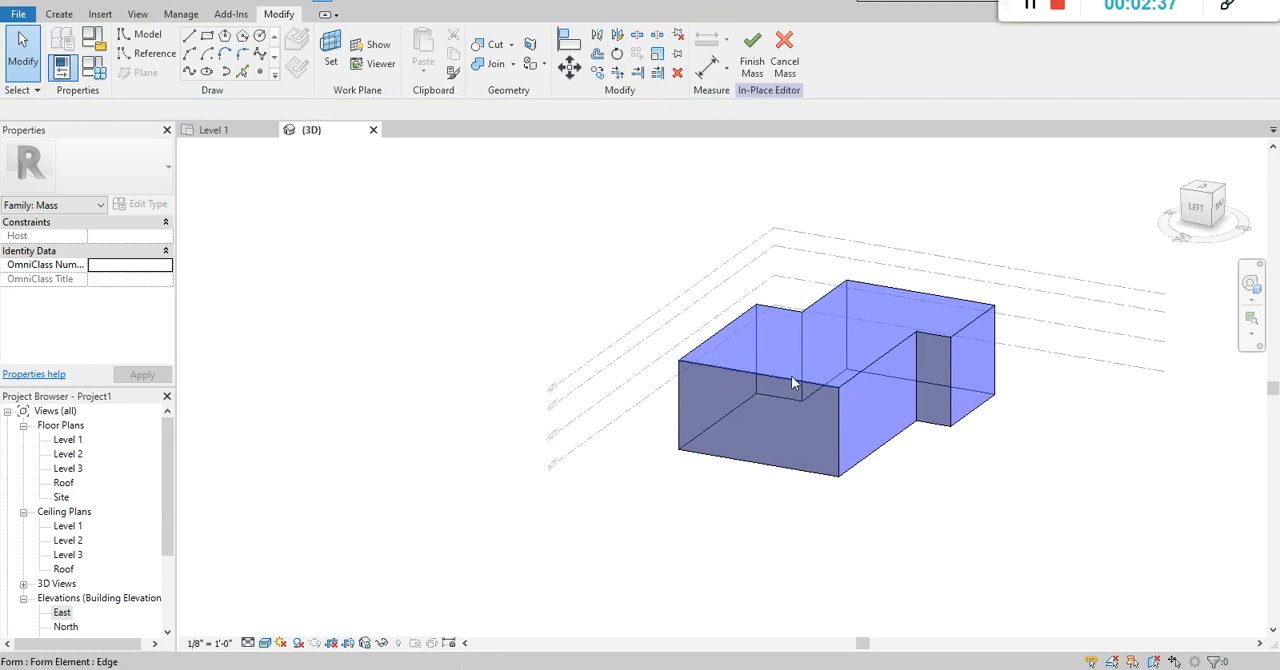
{"action": "mouse_move", "coordinate": [788, 335]}
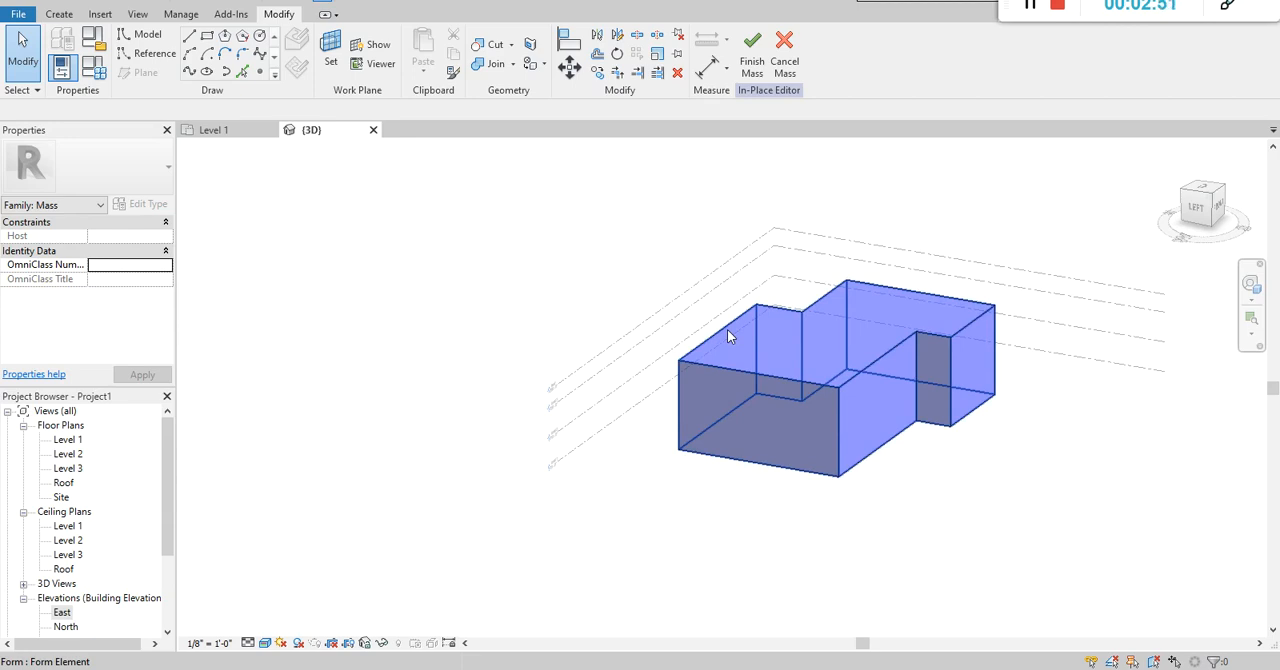
{"action": "mouse_move", "coordinate": [772, 383]}
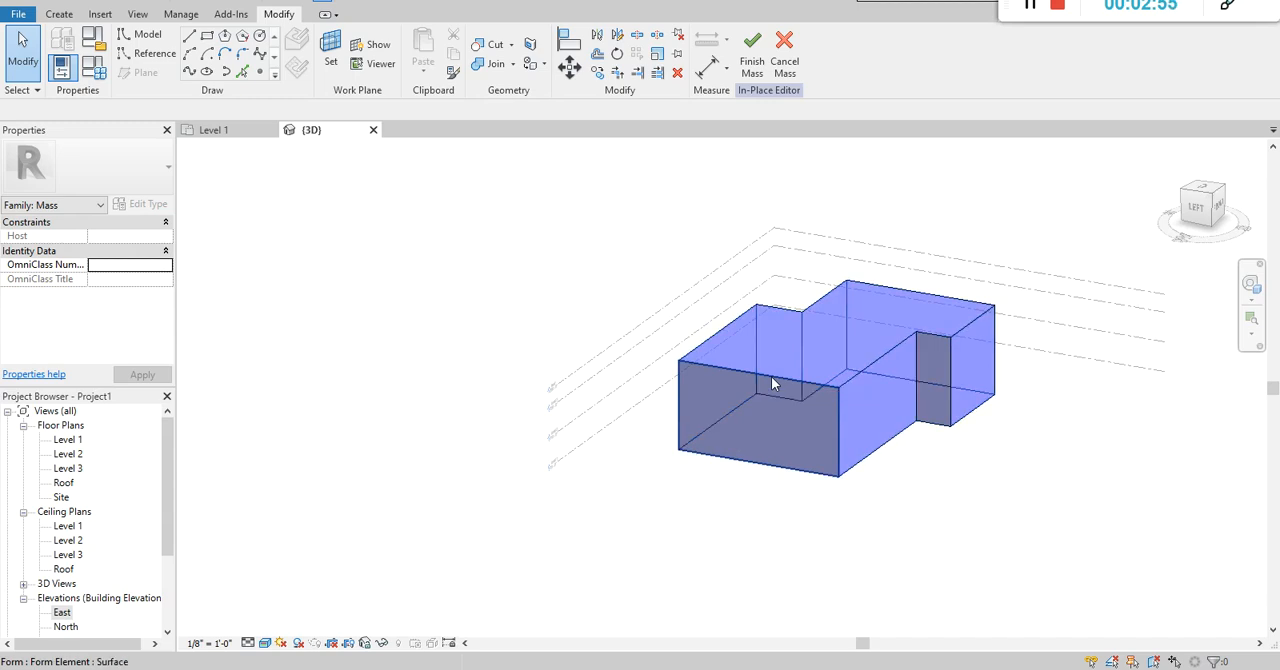
{"action": "mouse_move", "coordinate": [773, 383]}
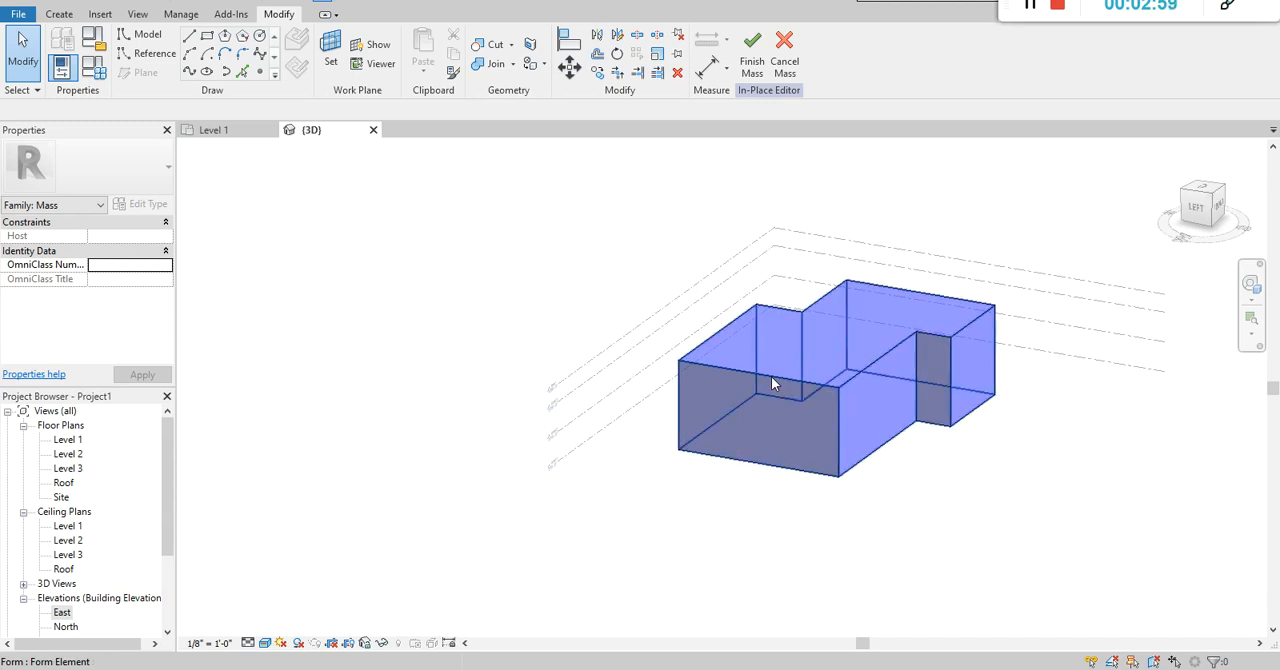
{"action": "mouse_move", "coordinate": [880, 365]}
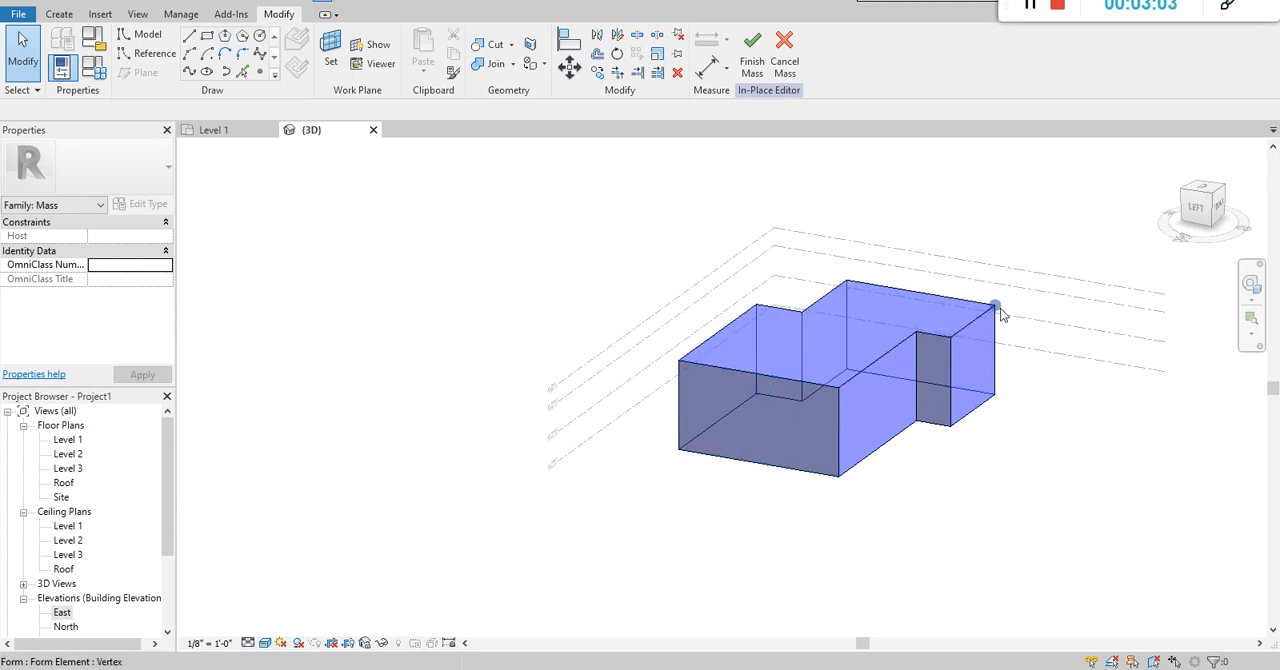
{"action": "mouse_move", "coordinate": [995, 305]}
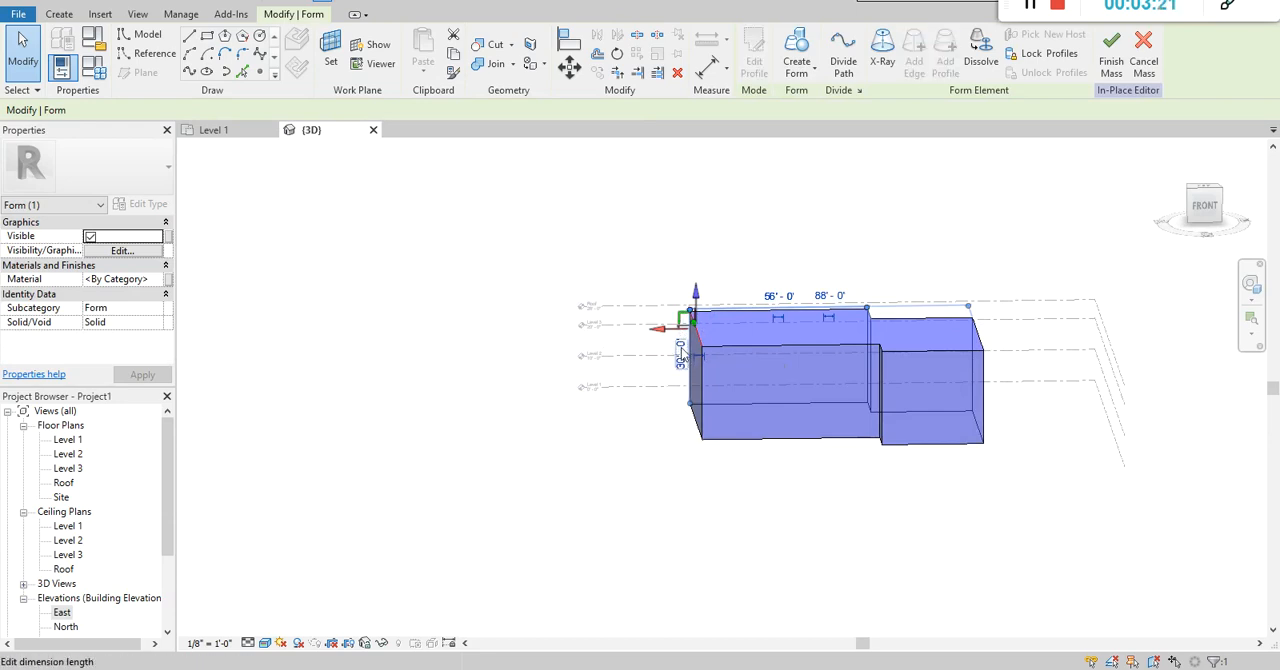
Change the selected top edge's 30'-0" height to 34 to create a sloping roof
{"action": "left_click", "coordinate": [680, 355]}
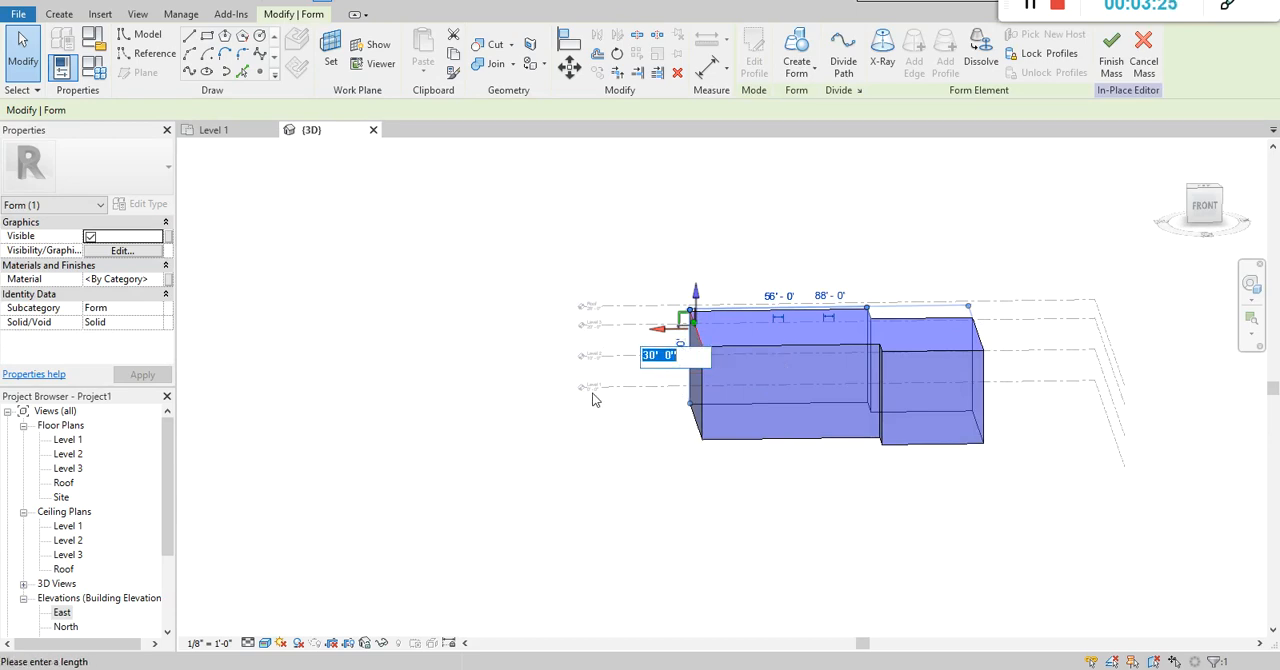
{"action": "type", "text": "34"}
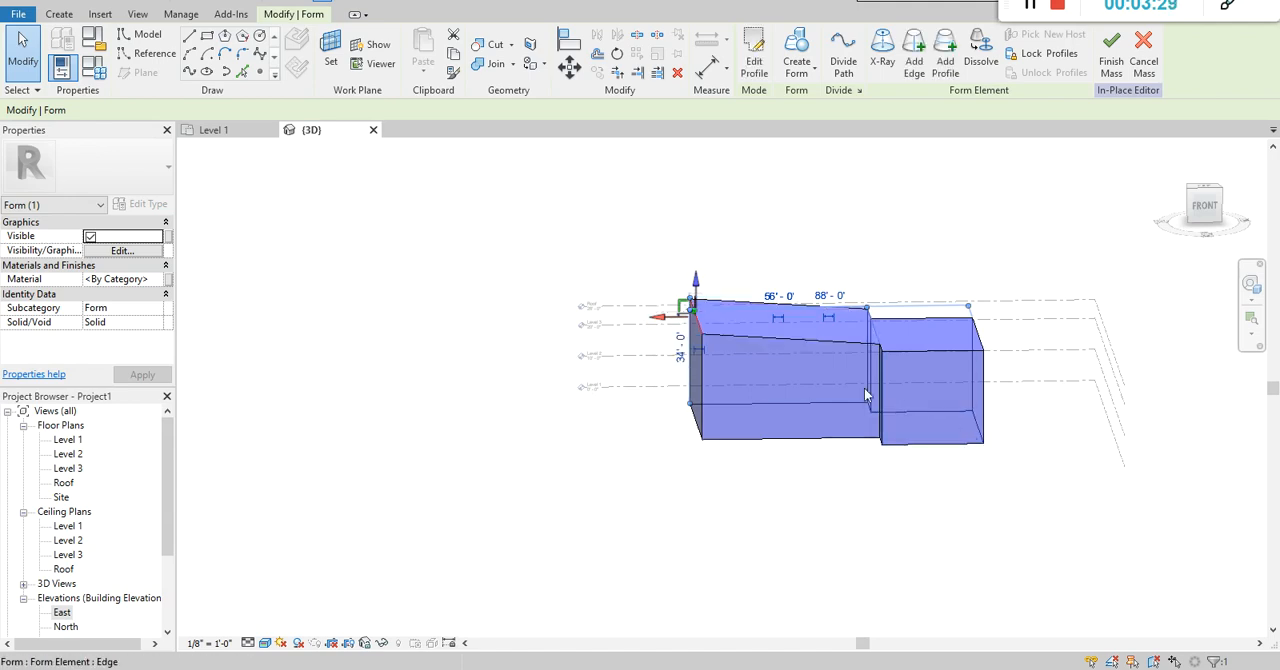
{"action": "left_click", "coordinate": [1110, 50]}
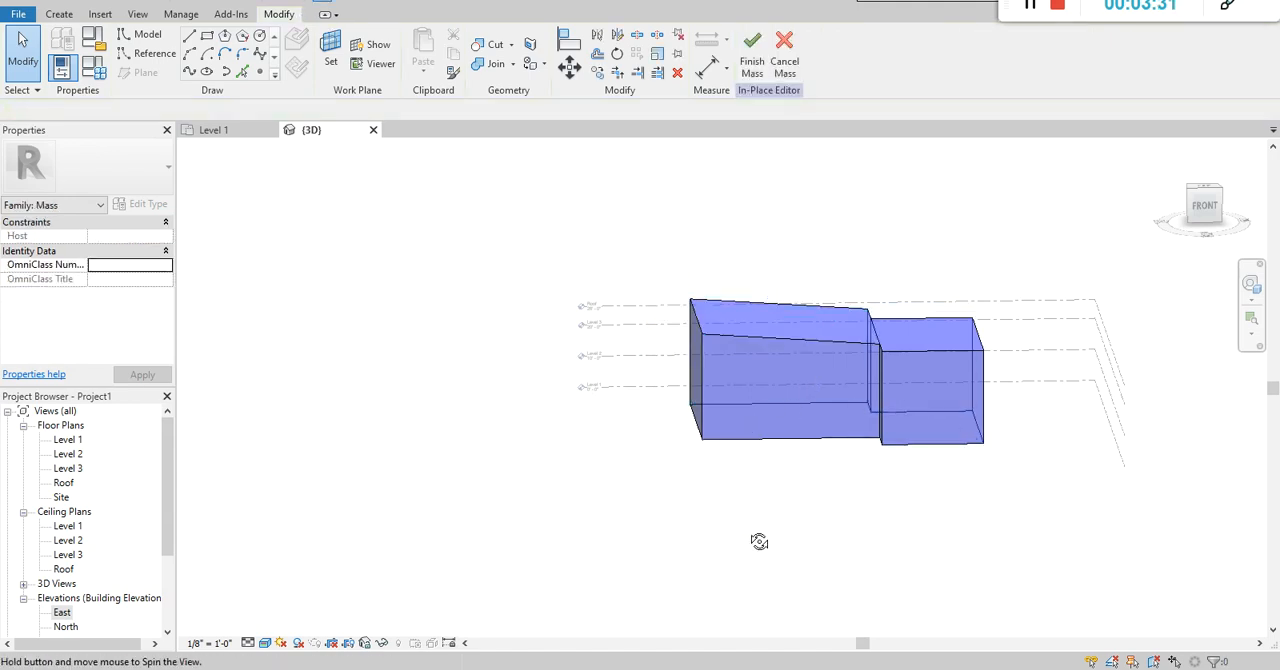
{"action": "left_click_drag", "start_coordinate": [759, 541], "coordinate": [925, 489]}
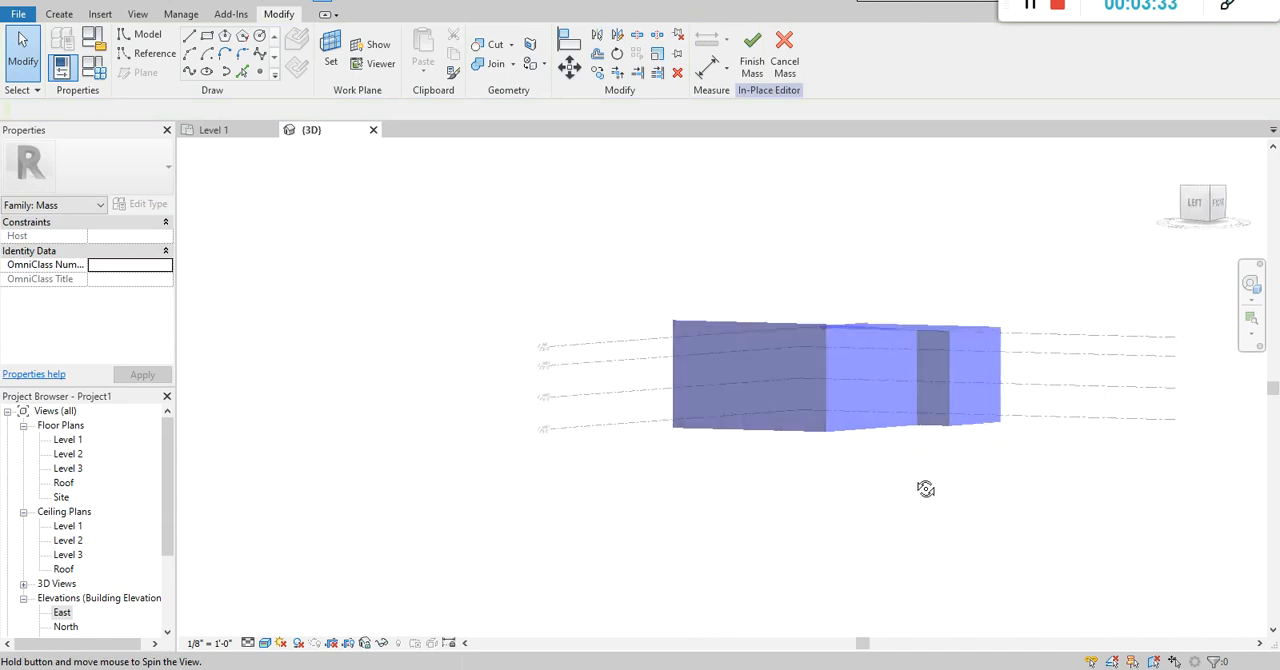
{"action": "left_click_drag", "start_coordinate": [925, 489], "coordinate": [702, 585]}
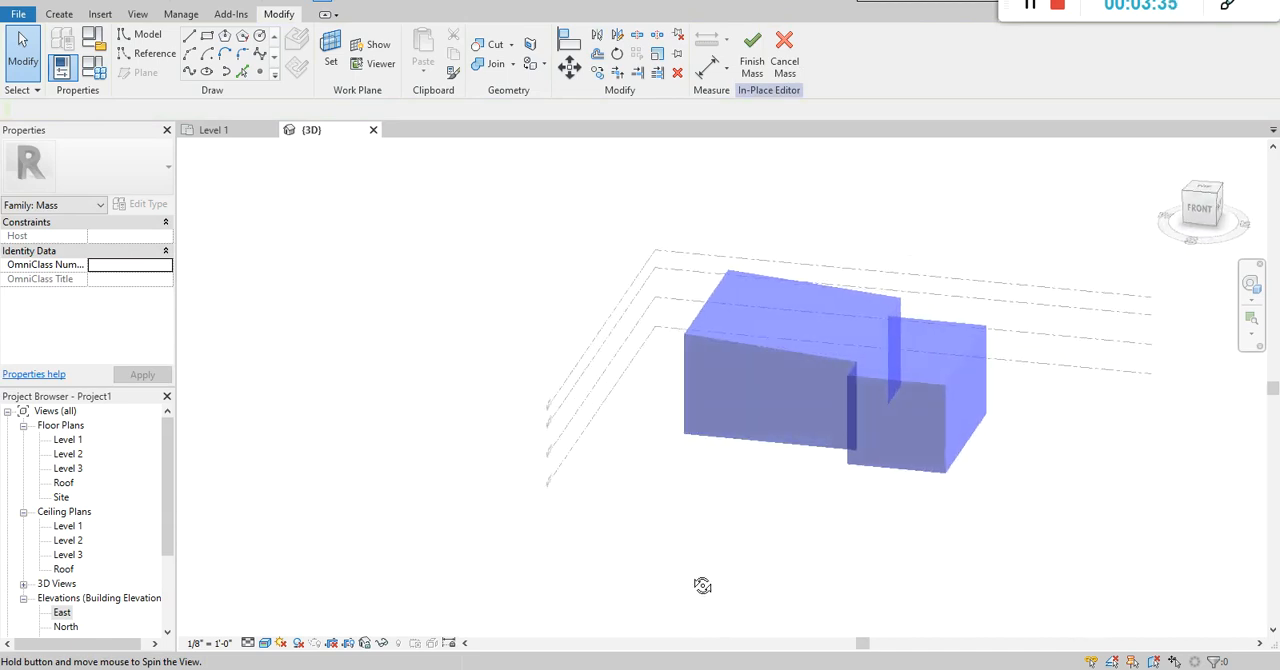
{"action": "left_click_drag", "start_coordinate": [702, 585], "coordinate": [996, 484]}
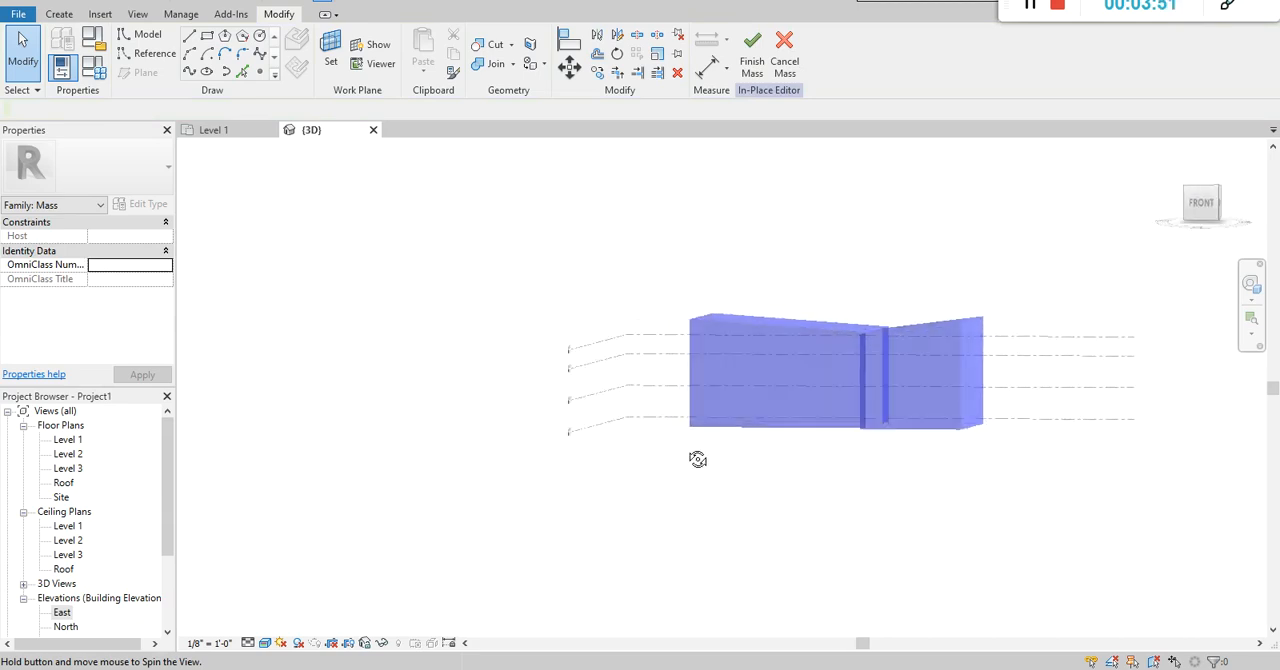
{"action": "left_click_drag", "start_coordinate": [697, 459], "coordinate": [683, 567]}
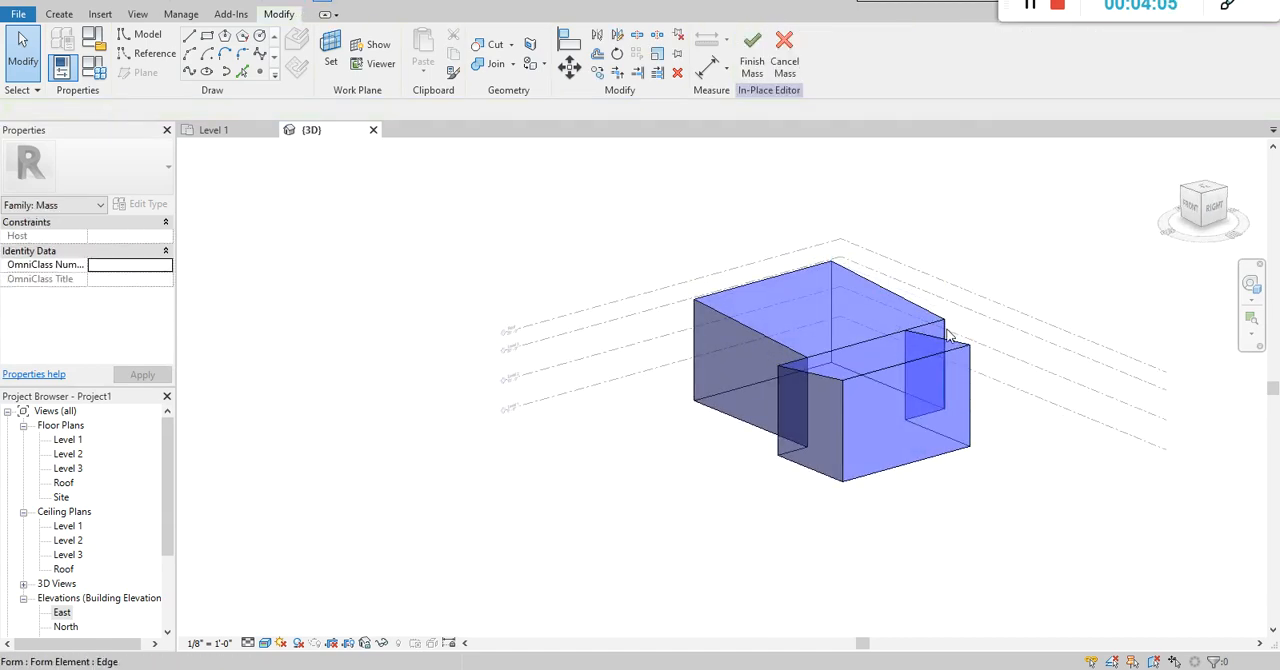
Finish Mass and inspect the sloped-roof building from behind
{"action": "left_click", "coordinate": [945, 315]}
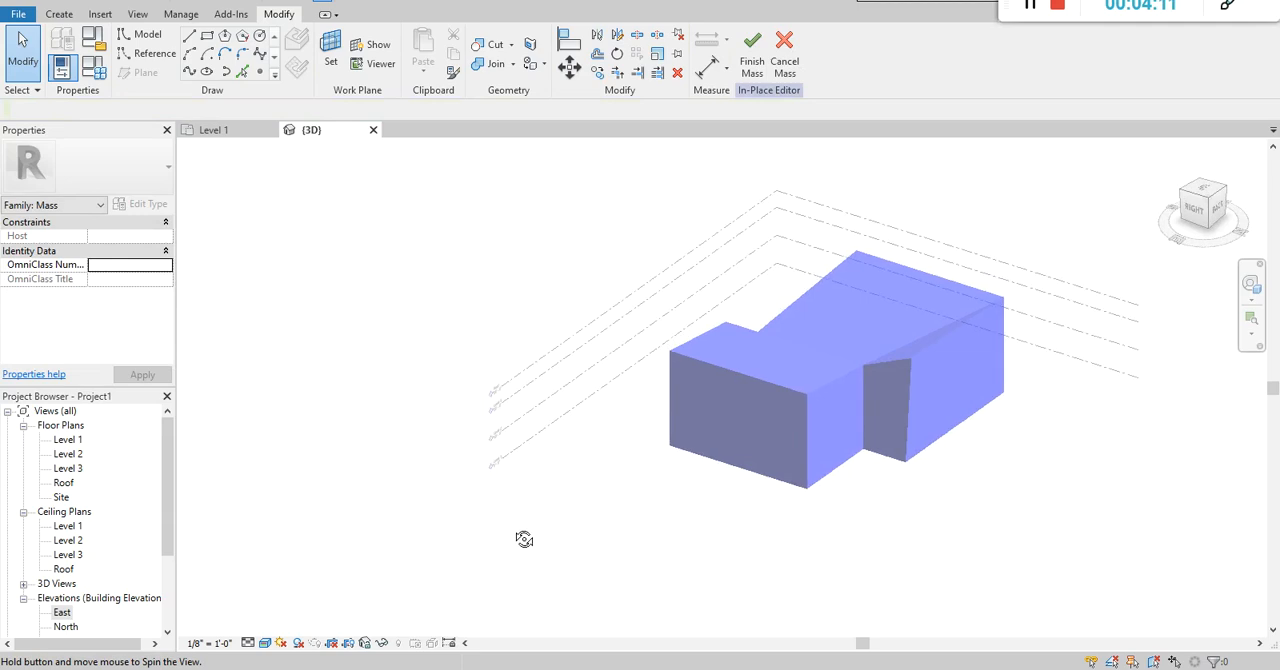
{"action": "left_click_drag", "start_coordinate": [525, 540], "coordinate": [870, 473]}
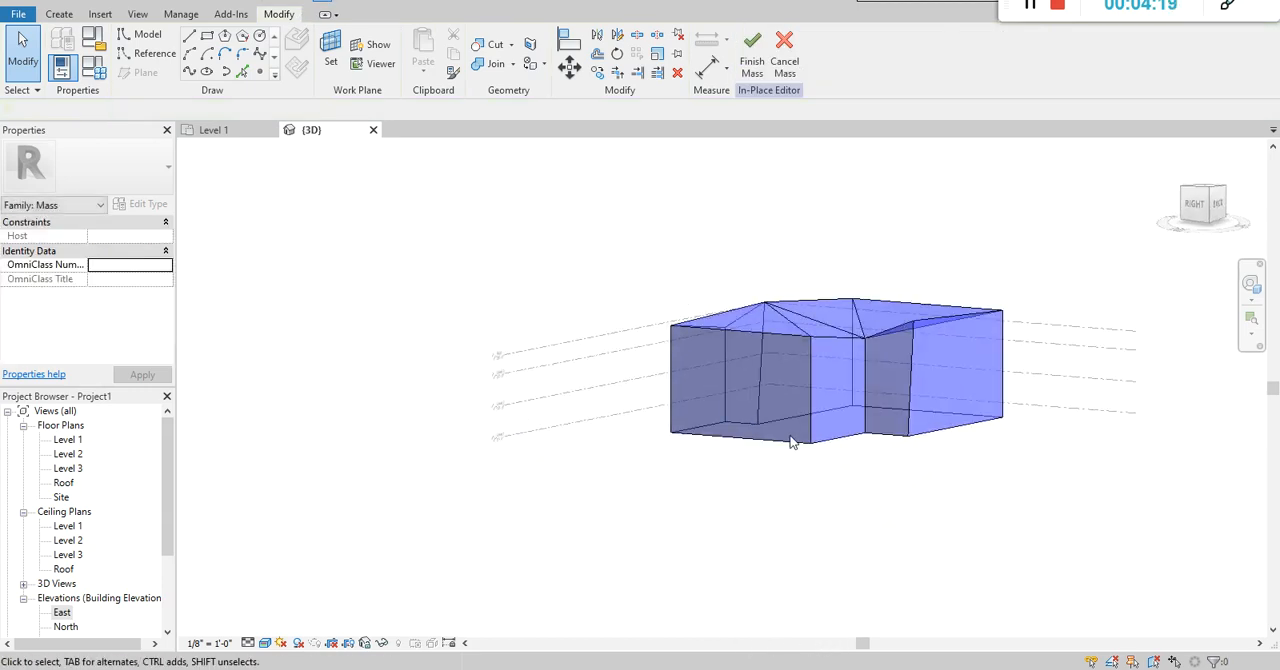
{"action": "left_click_drag", "start_coordinate": [790, 443], "coordinate": [557, 450]}
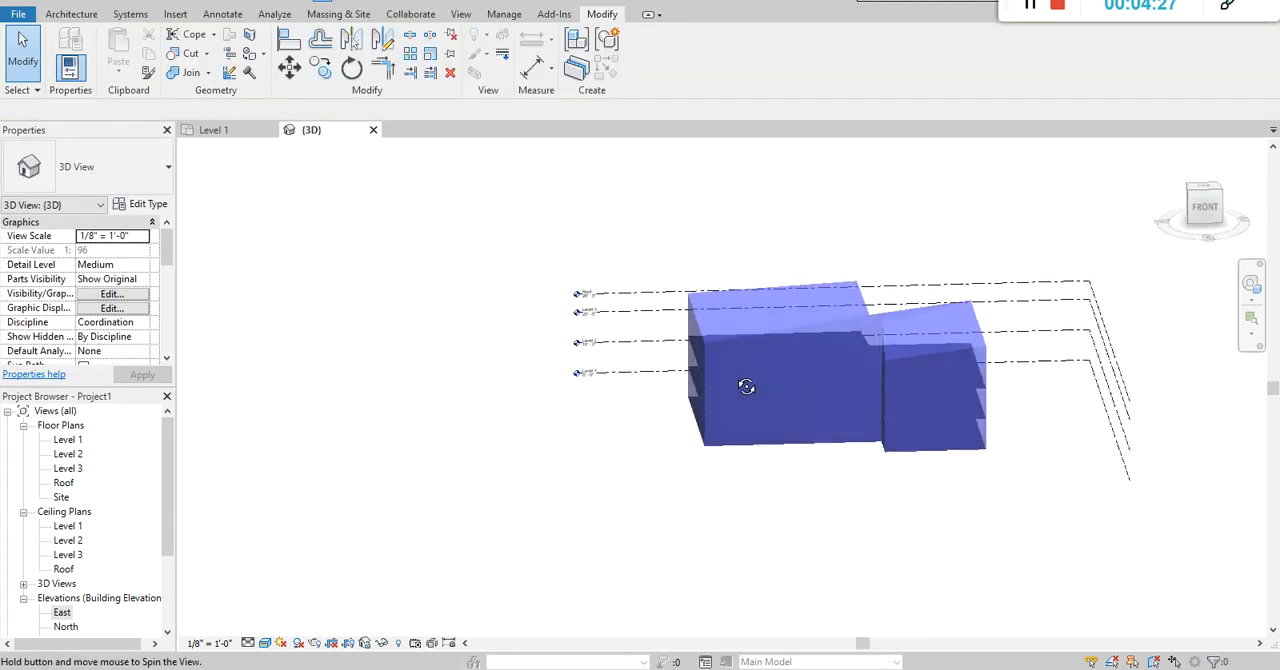
{"action": "left_click_drag", "start_coordinate": [747, 387], "coordinate": [736, 490]}
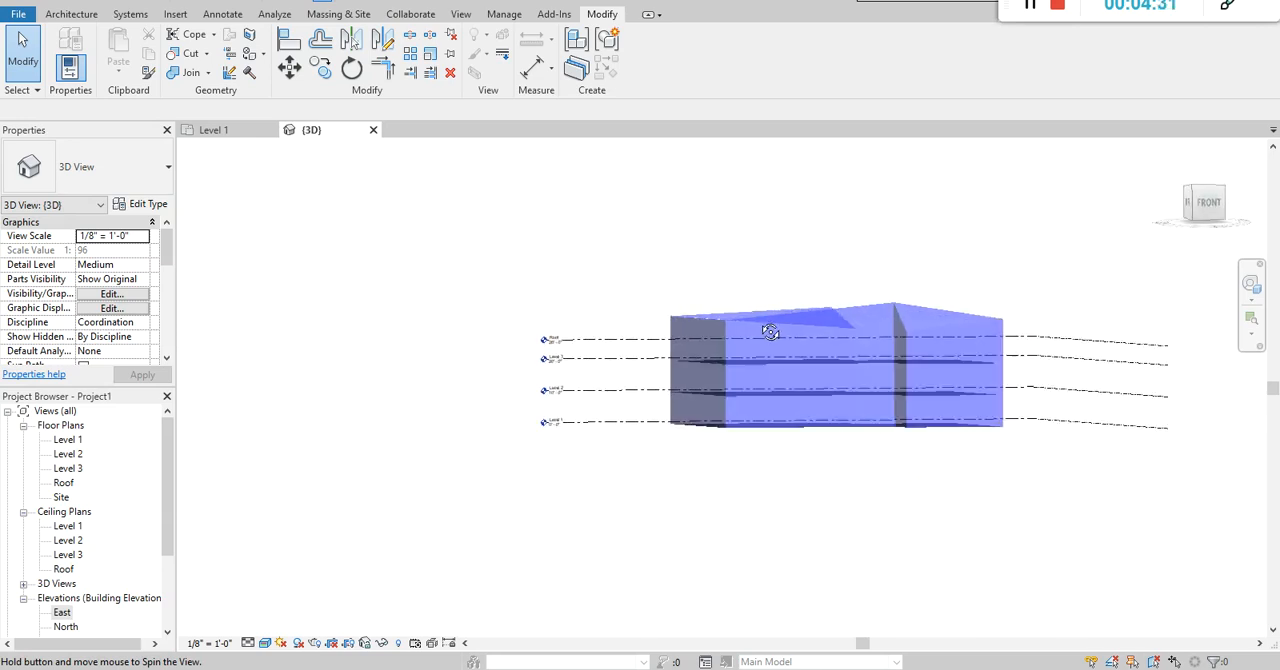
{"action": "left_click_drag", "start_coordinate": [770, 330], "coordinate": [662, 428]}
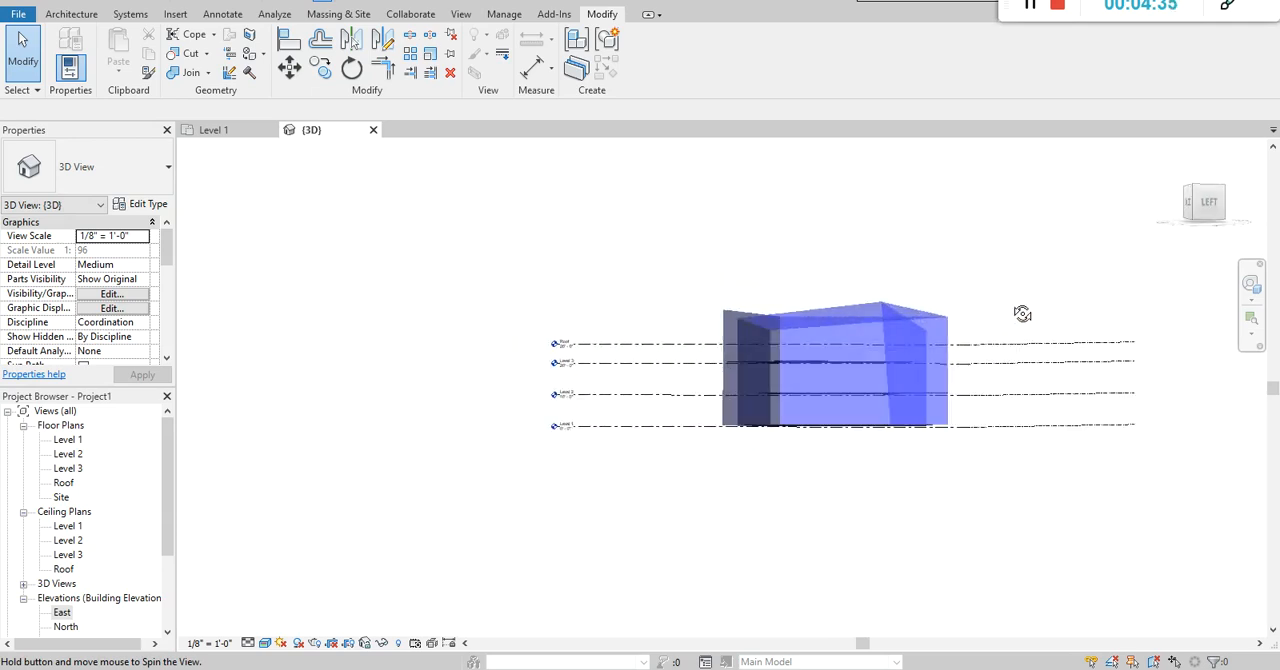
{"action": "left_click_drag", "start_coordinate": [1023, 313], "coordinate": [666, 469]}
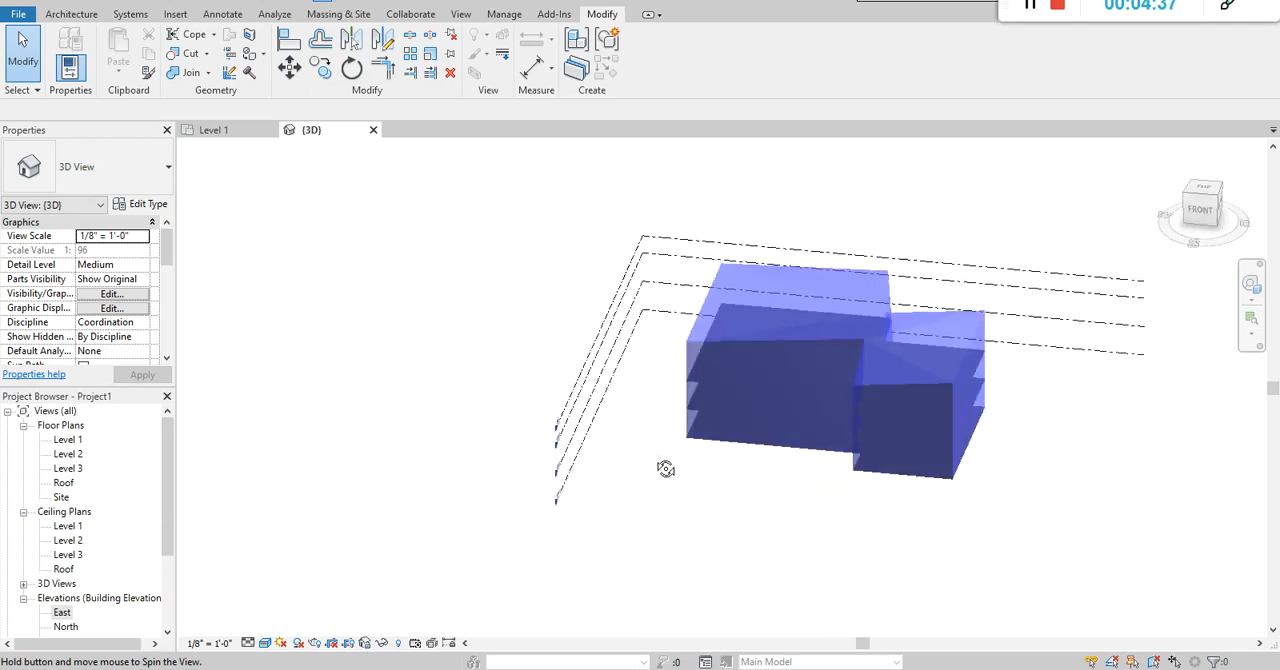